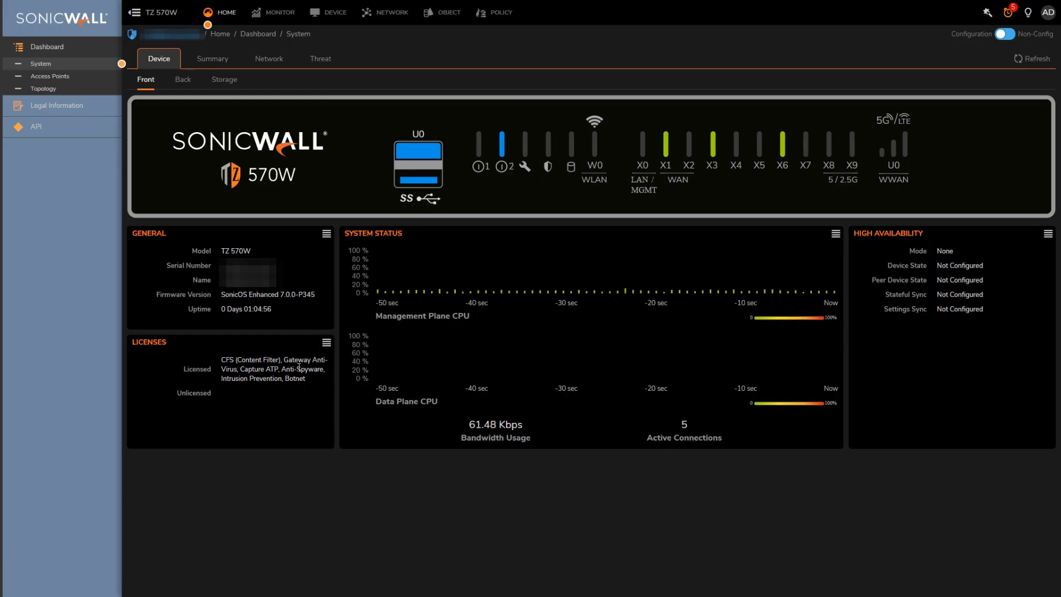
mouse_move(555, 63)
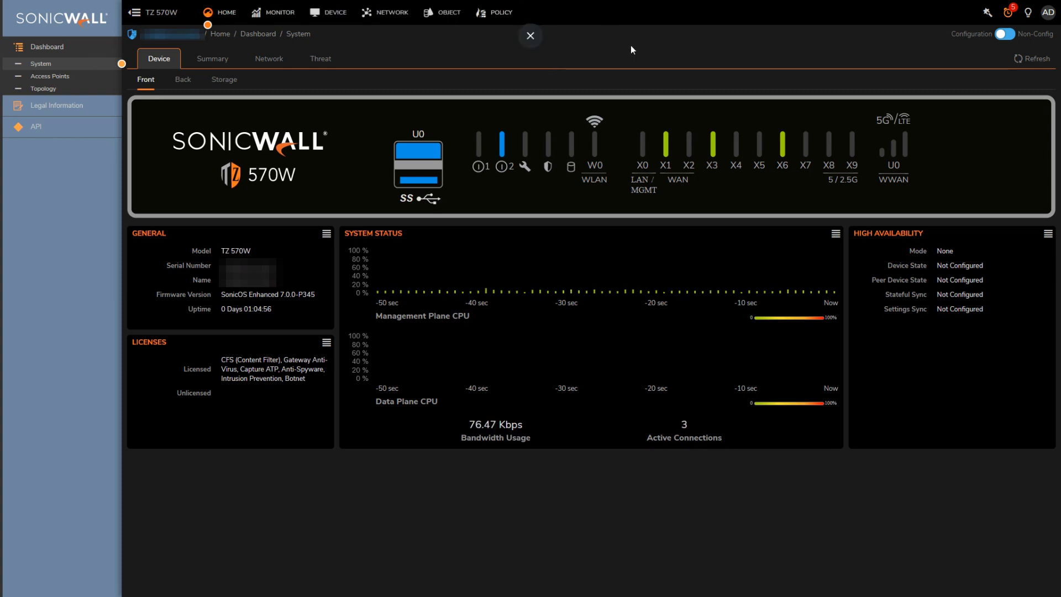
mouse_move(597, 42)
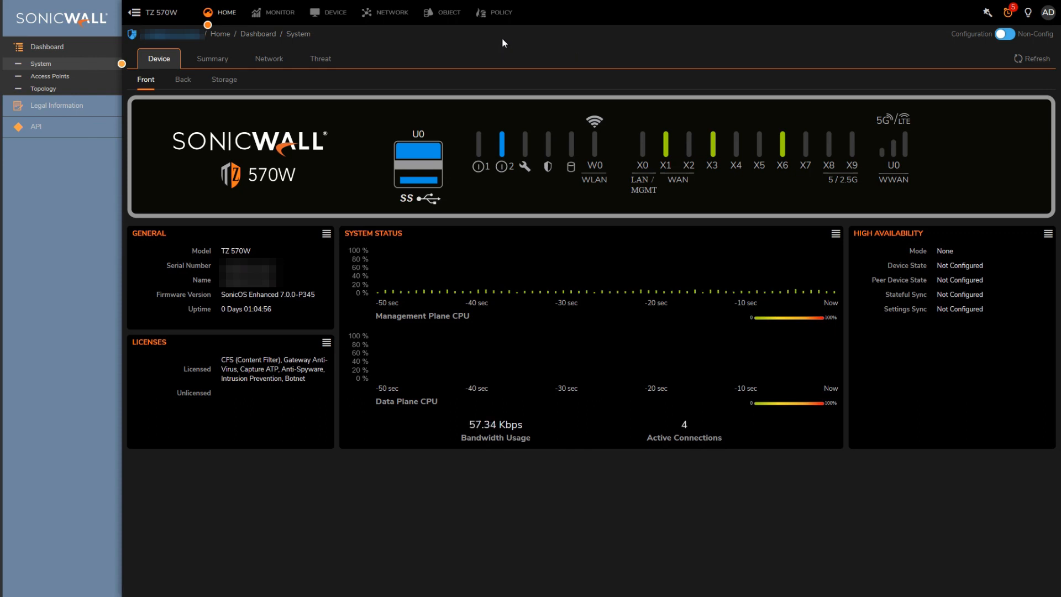
Filter the Access Rules list to Custom Rules, which shows no rules.
click(500, 12)
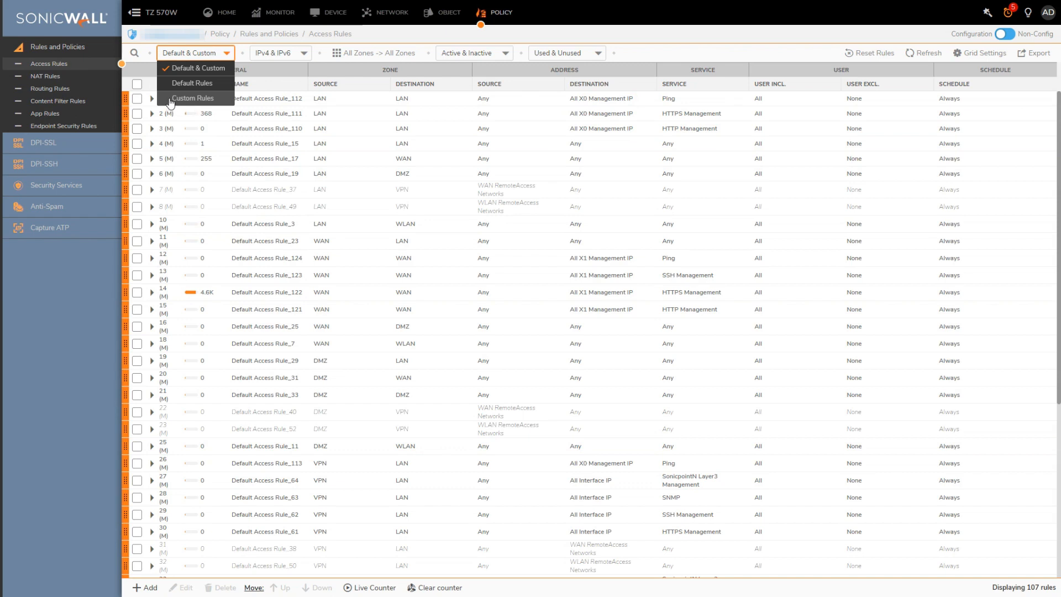
click(193, 98)
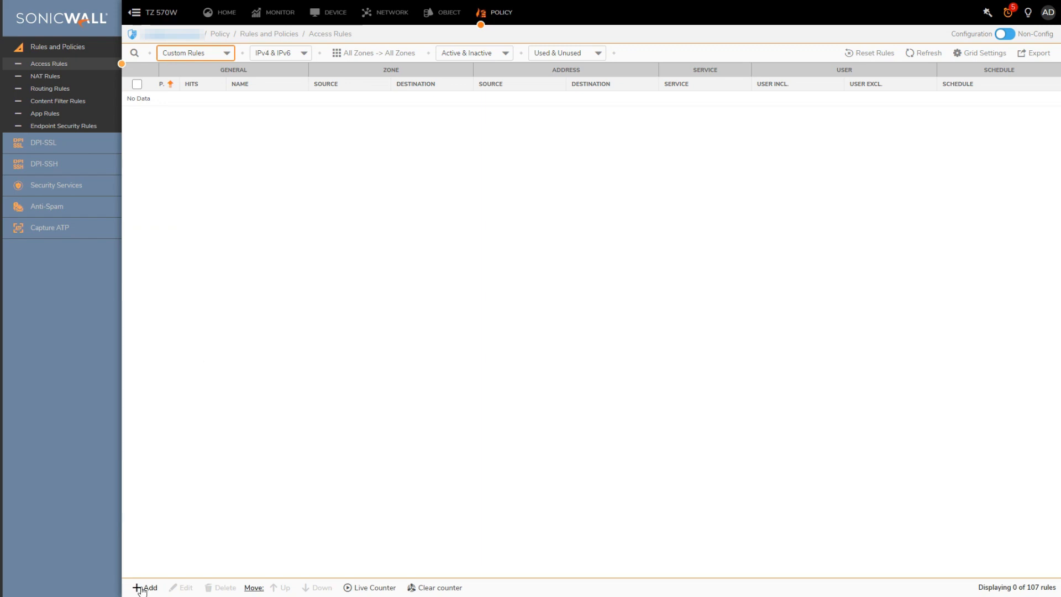
click(143, 587)
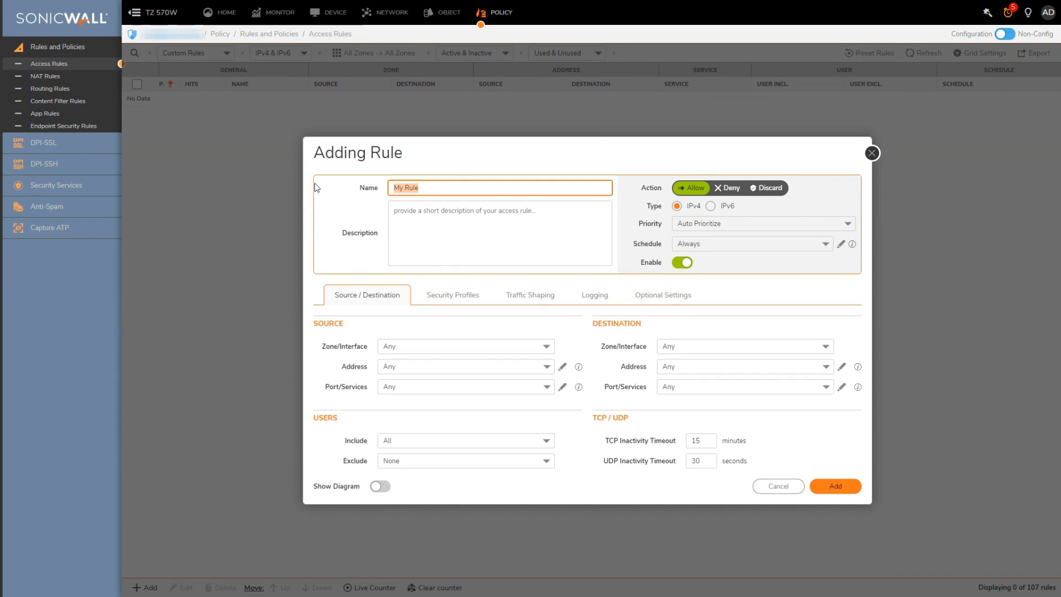
text(LAN to WAN)
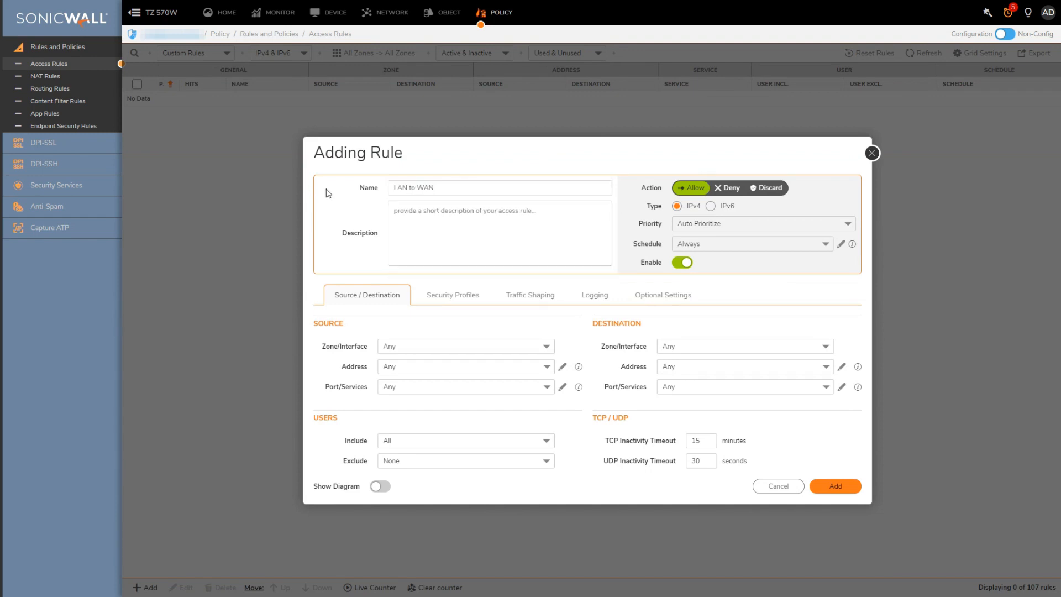
click(744, 365)
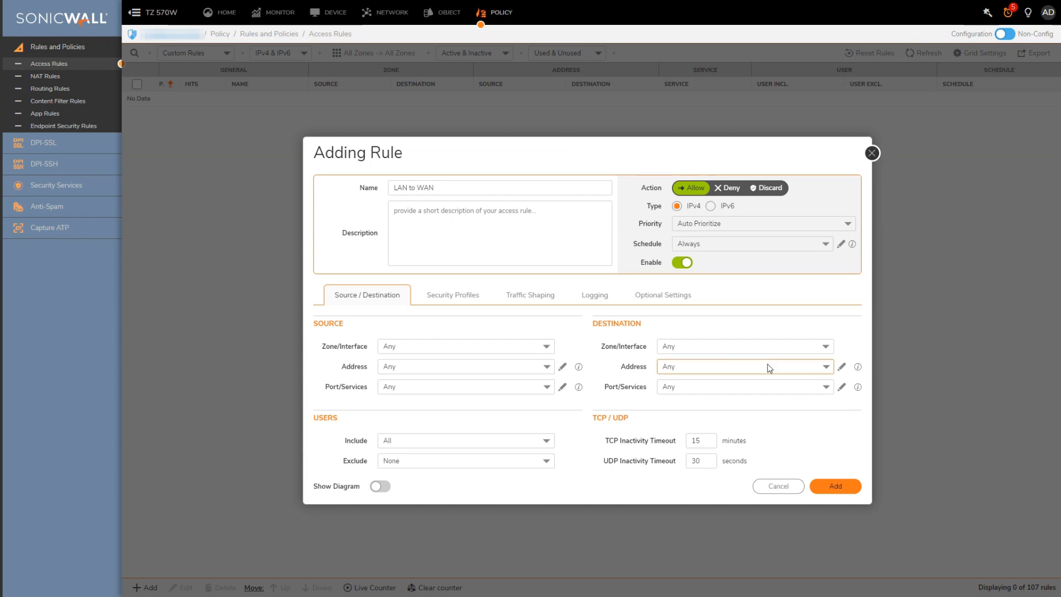
mouse_move(723, 192)
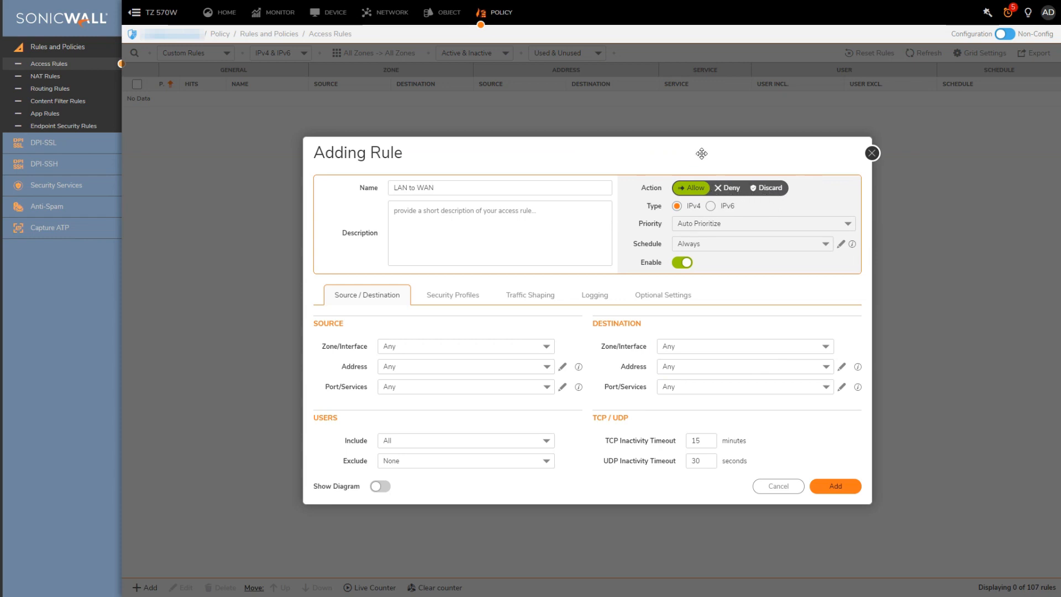
mouse_move(731, 187)
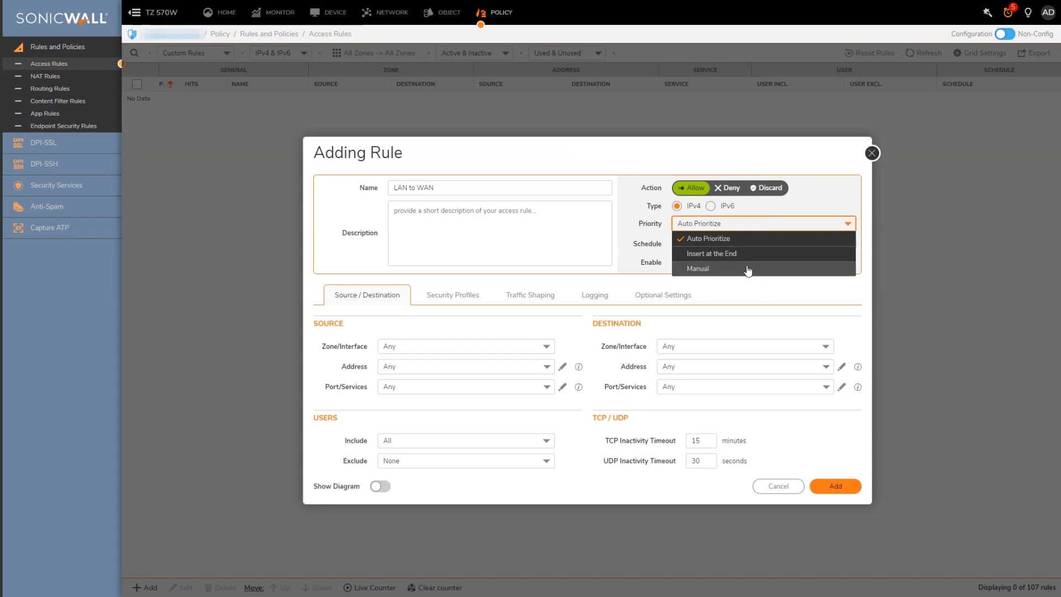
click(698, 268)
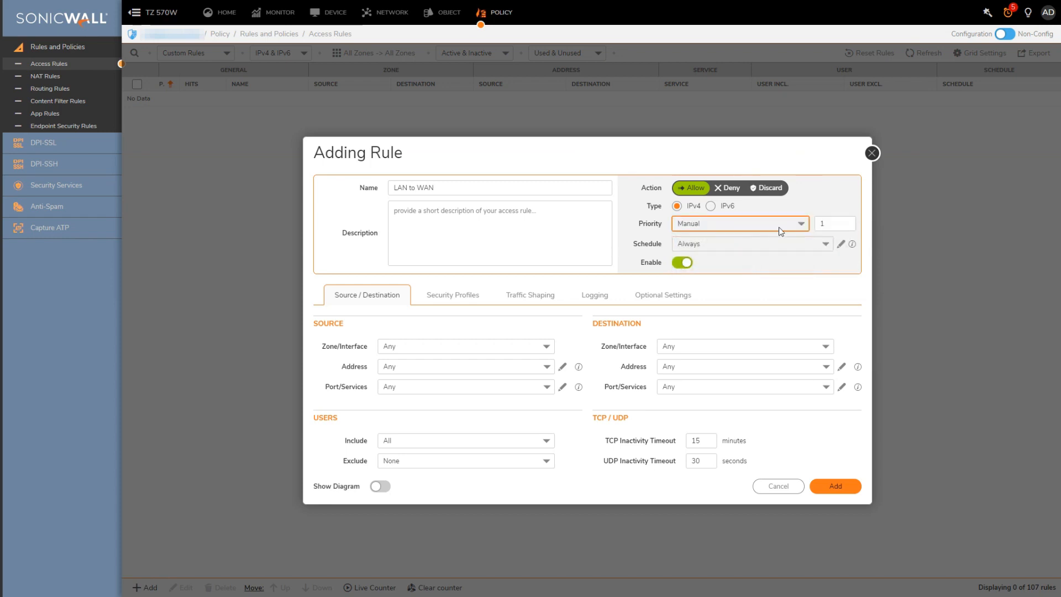
click(738, 223)
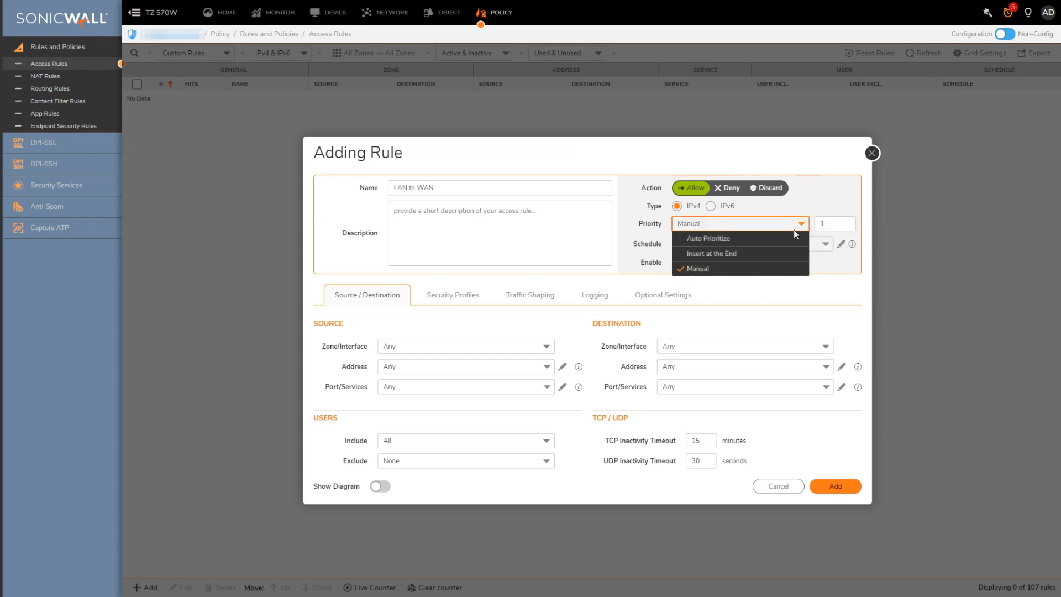
click(695, 268)
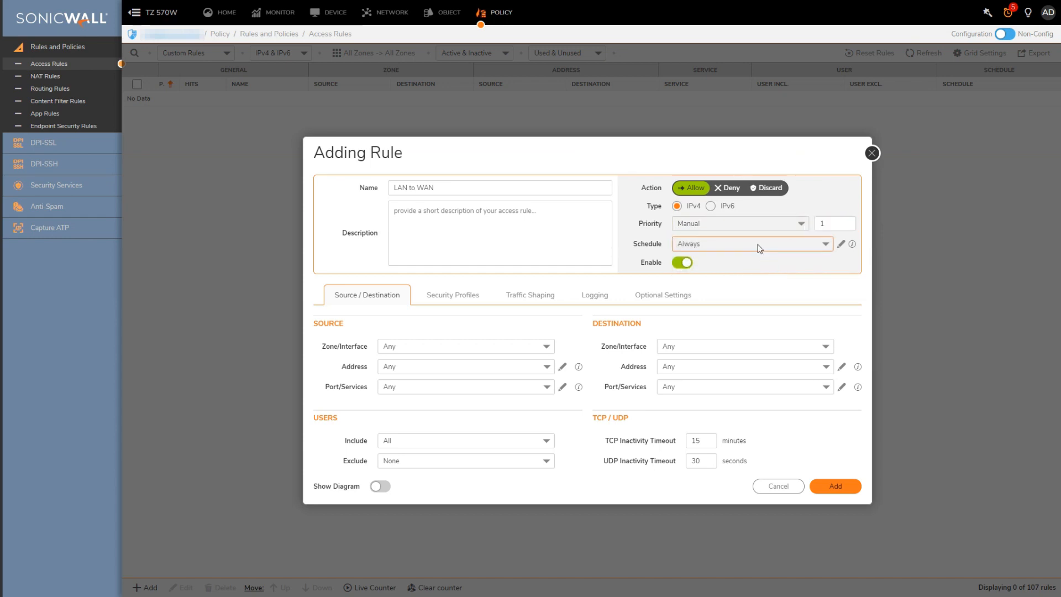
click(751, 244)
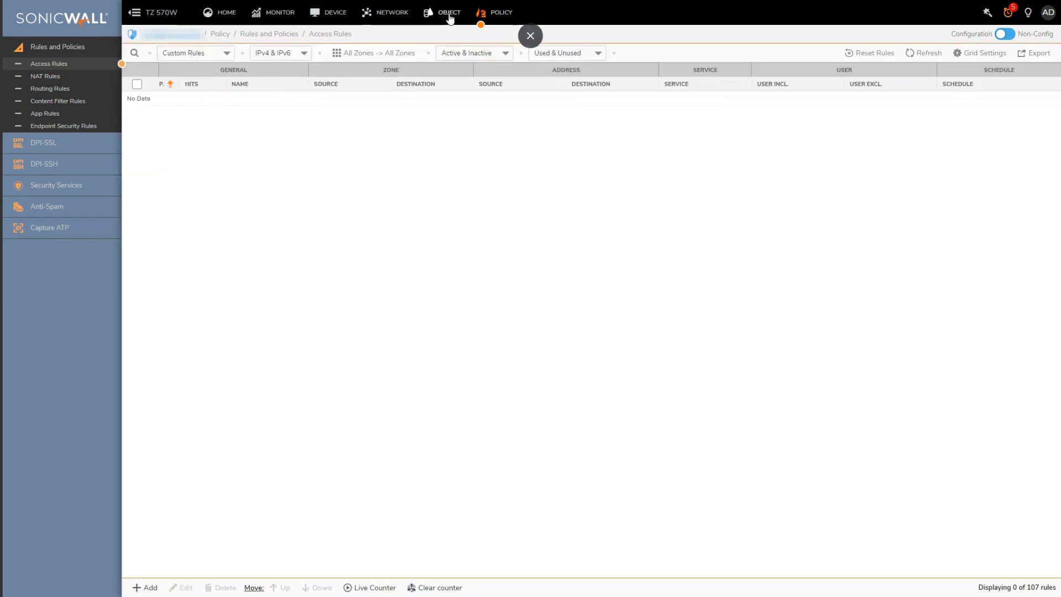
Check the defined Schedules objects, then return to Access Rules and start a new rule.
click(448, 12)
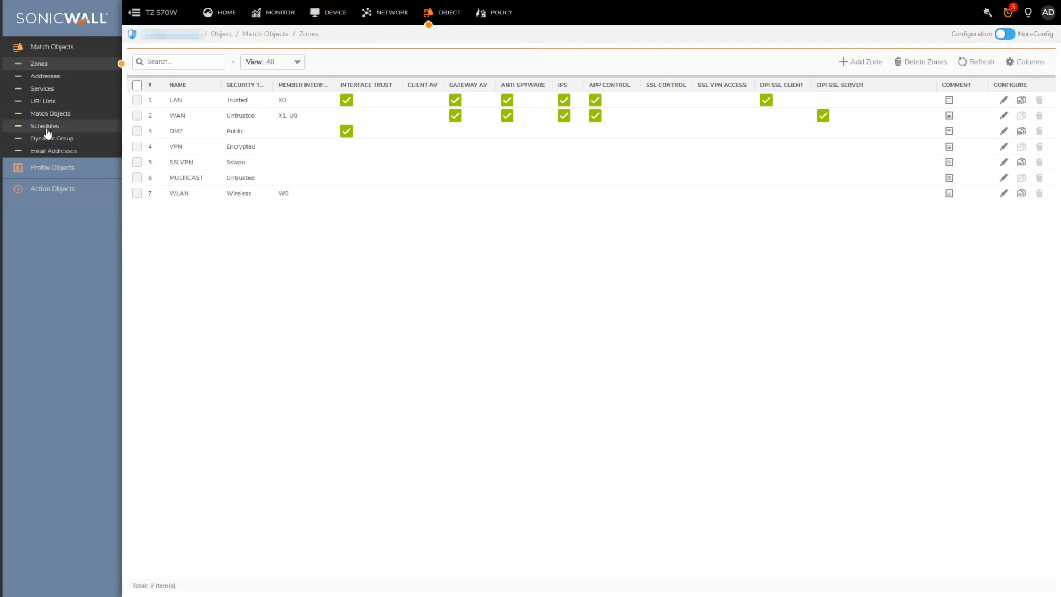
click(45, 126)
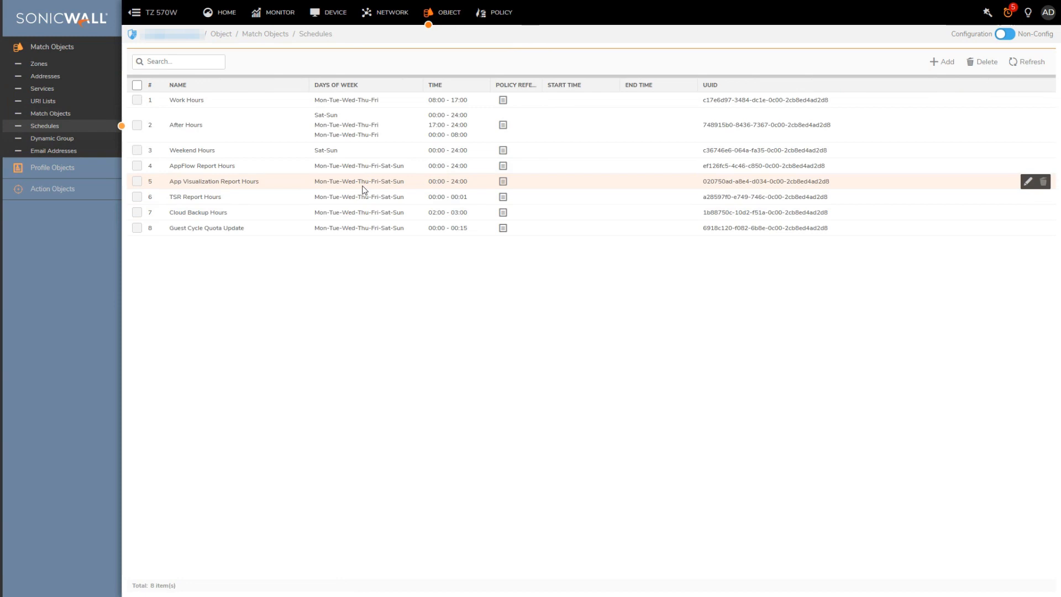
click(499, 12)
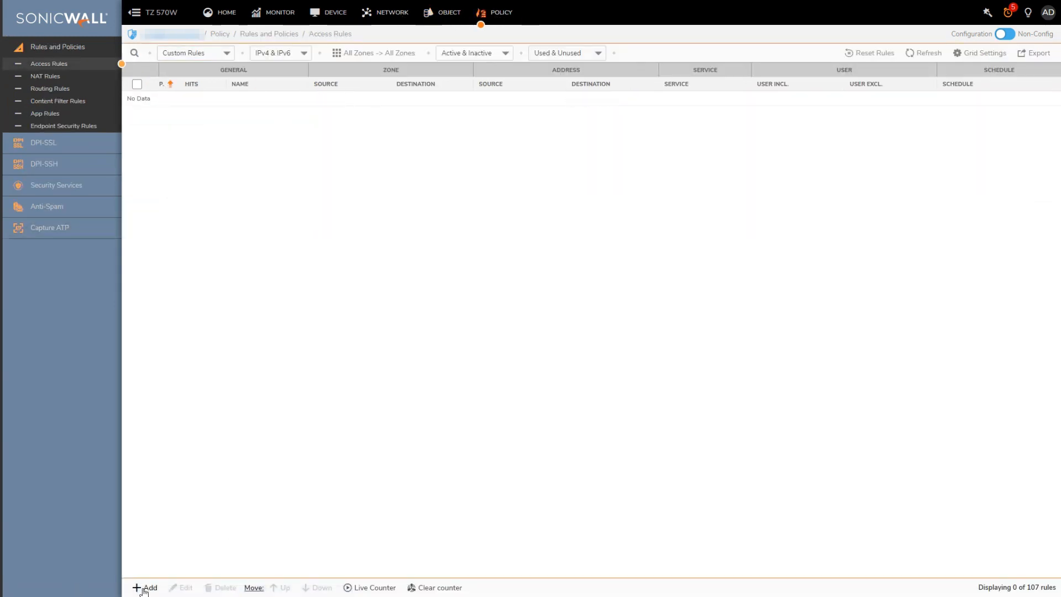
click(145, 587)
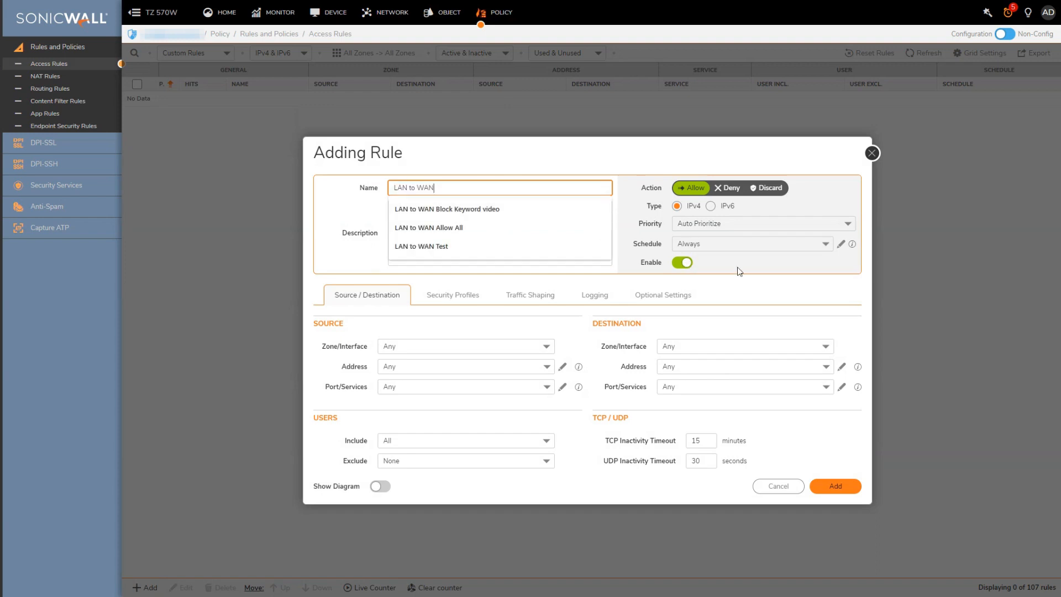
Set the LAN to WAN rule's source zone to LAN.
click(758, 224)
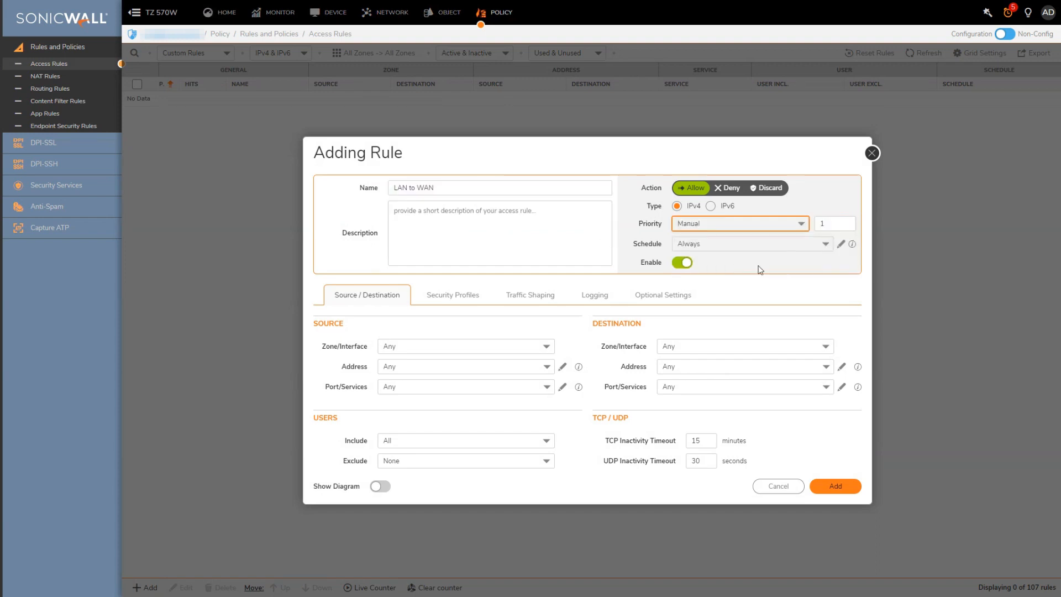
mouse_move(499, 323)
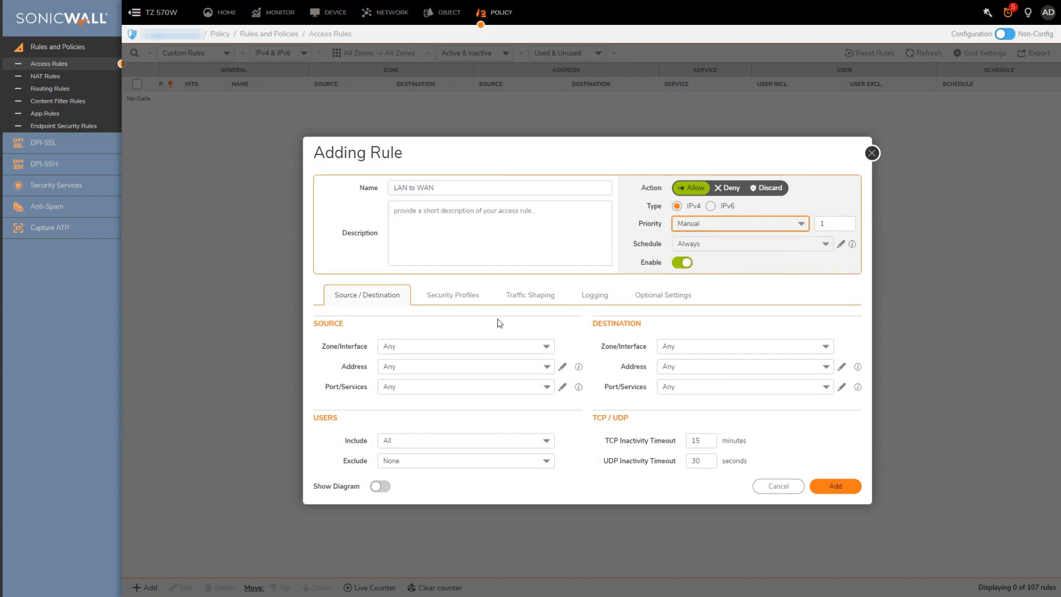
click(464, 346)
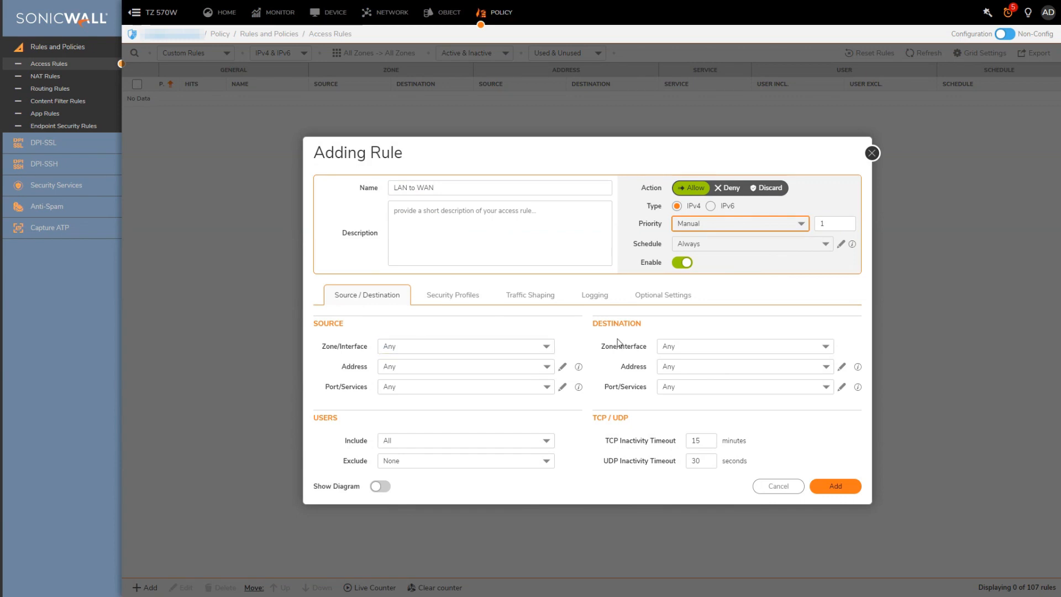
mouse_move(625, 334)
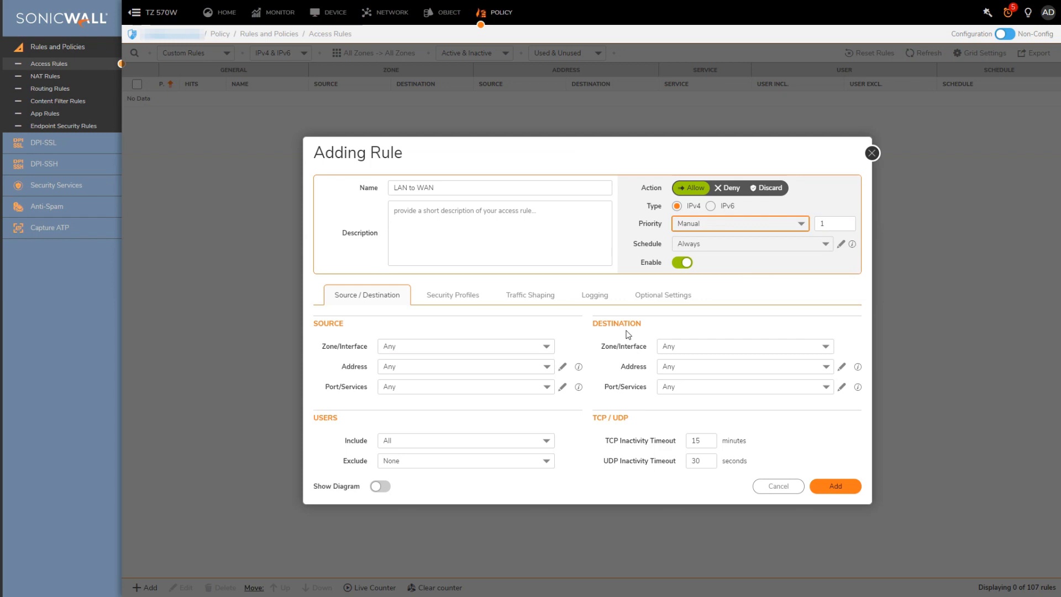
click(464, 346)
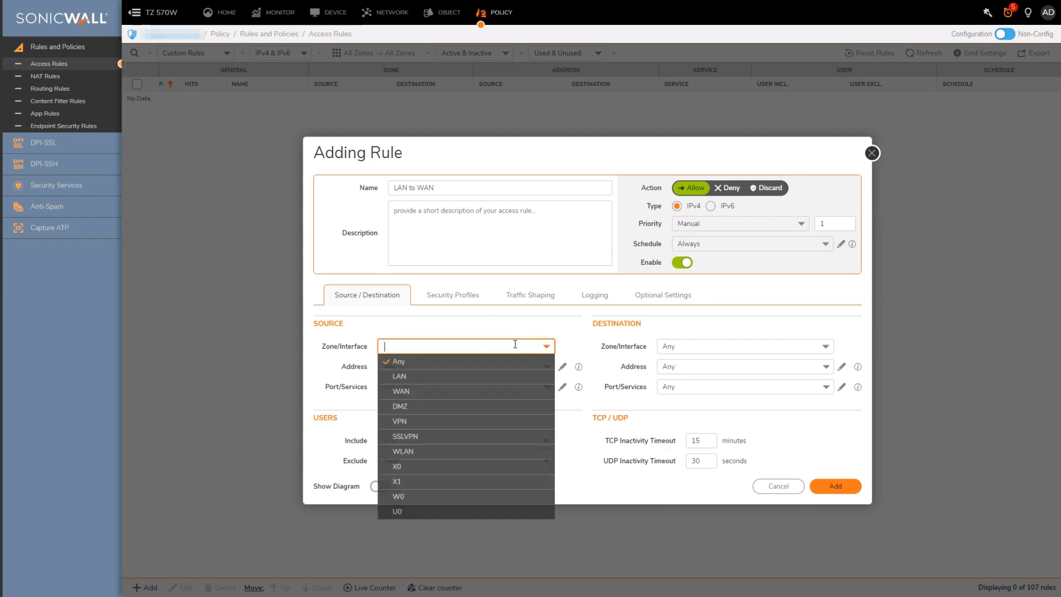
text(LAN)
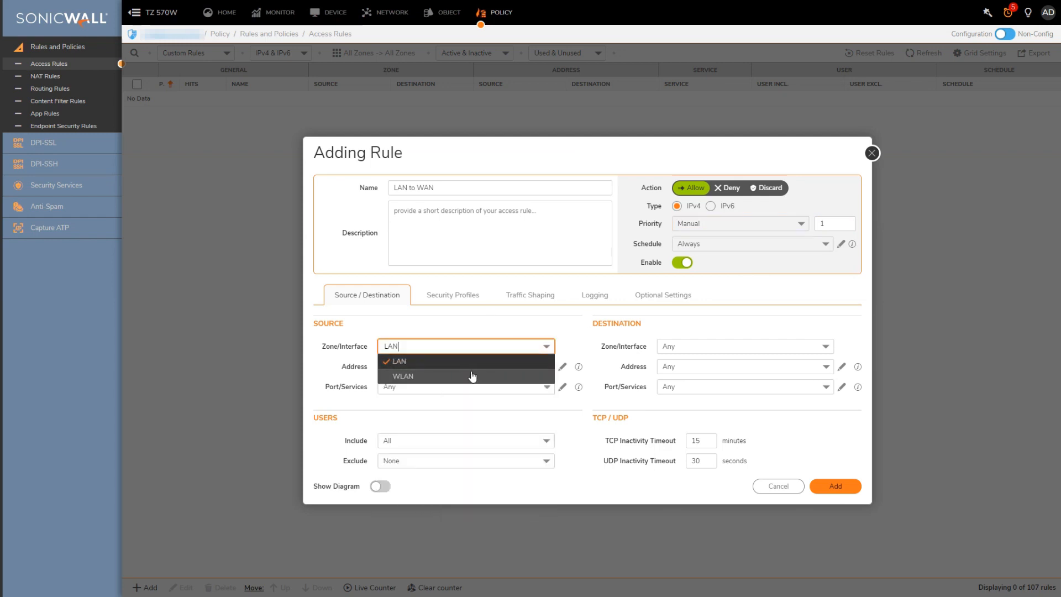
Set source address to X0 Subnet and destination zone to WAN, keeping all users included.
click(739, 346)
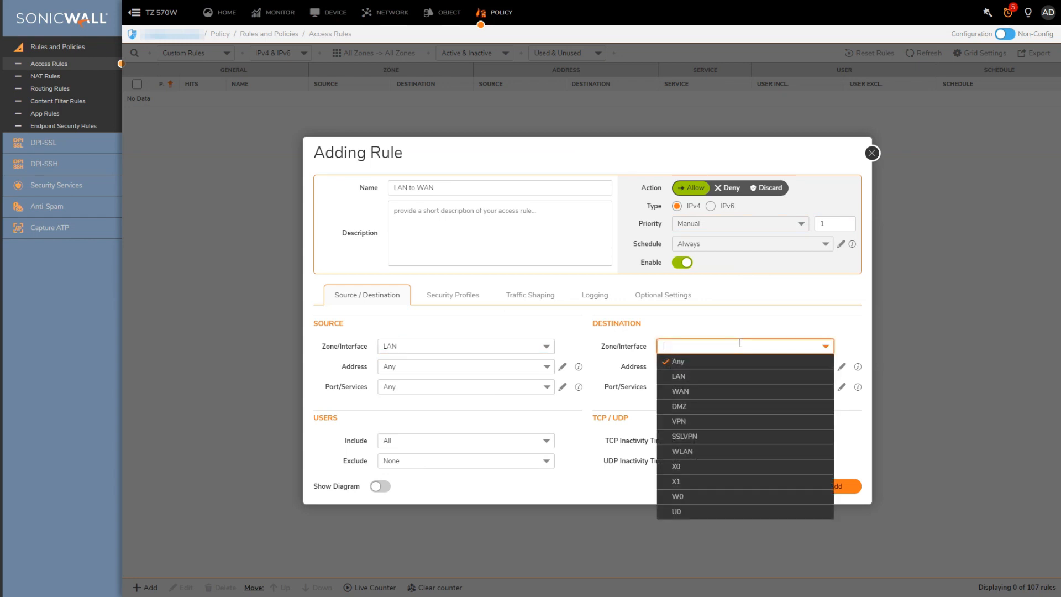
mouse_move(495, 331)
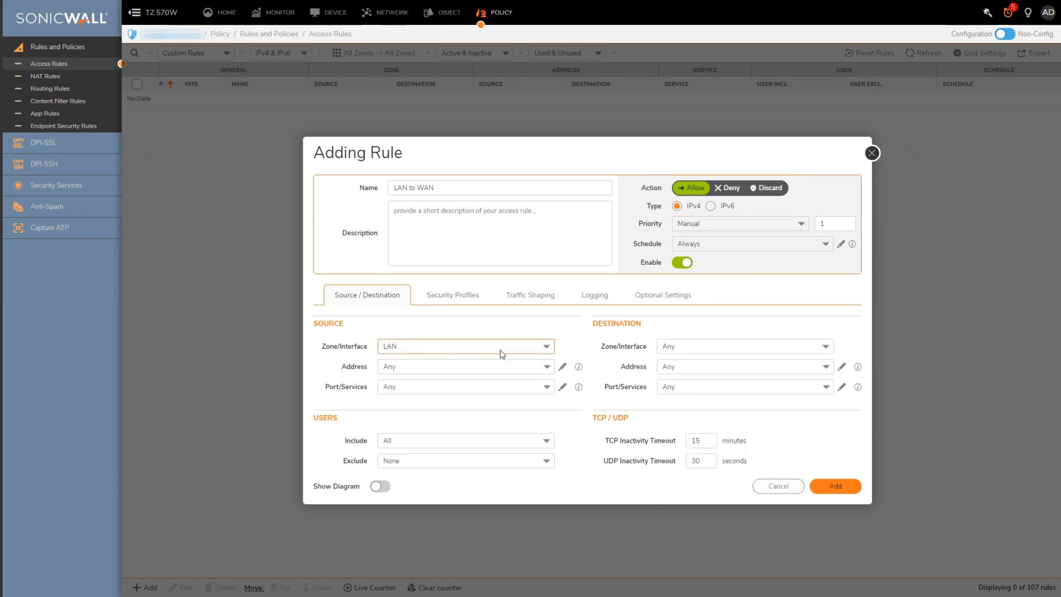
mouse_move(532, 365)
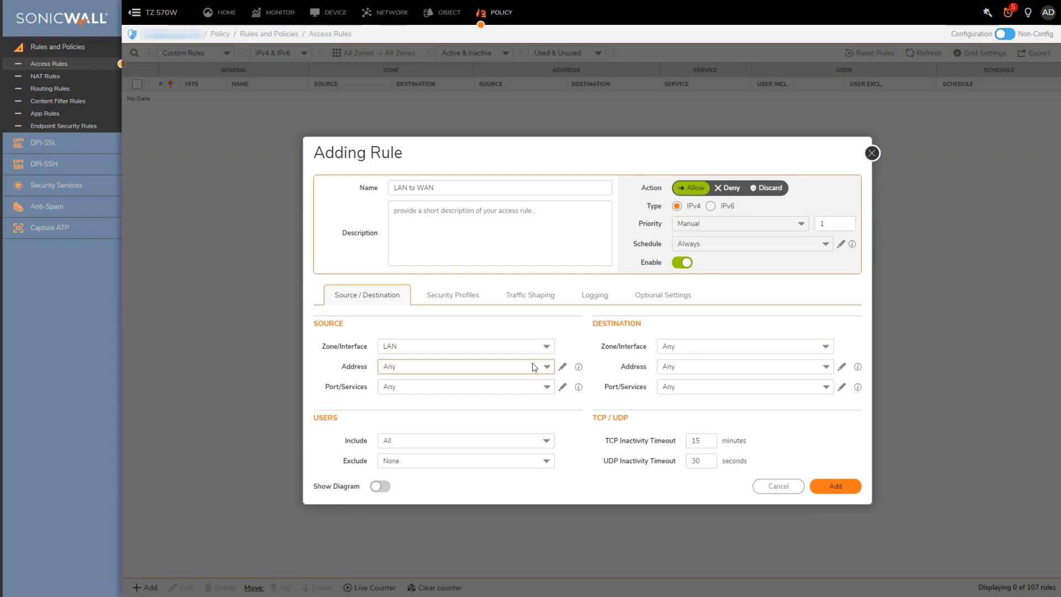
text(x0)
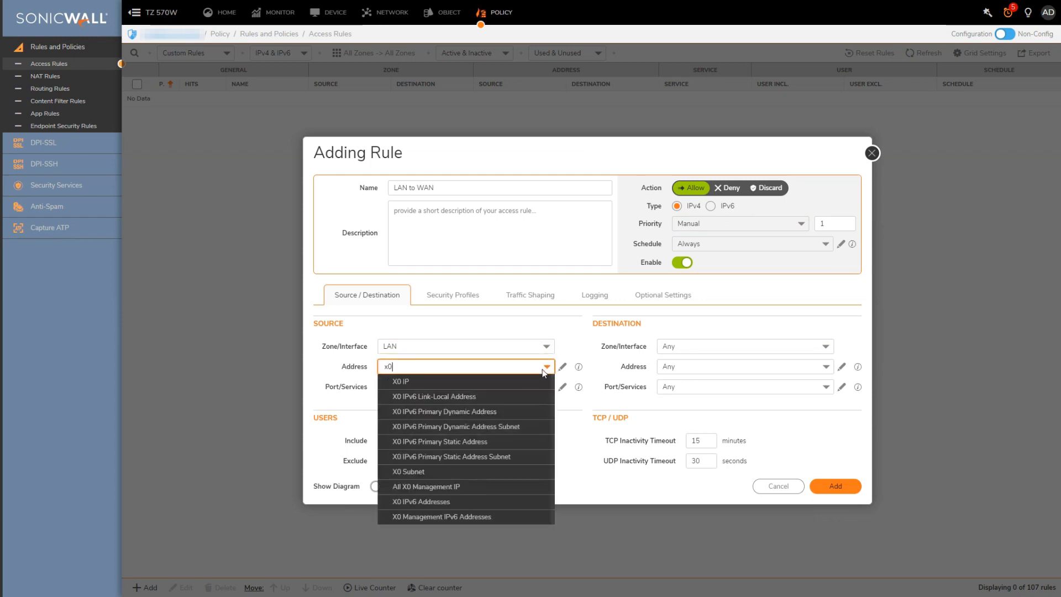
click(406, 472)
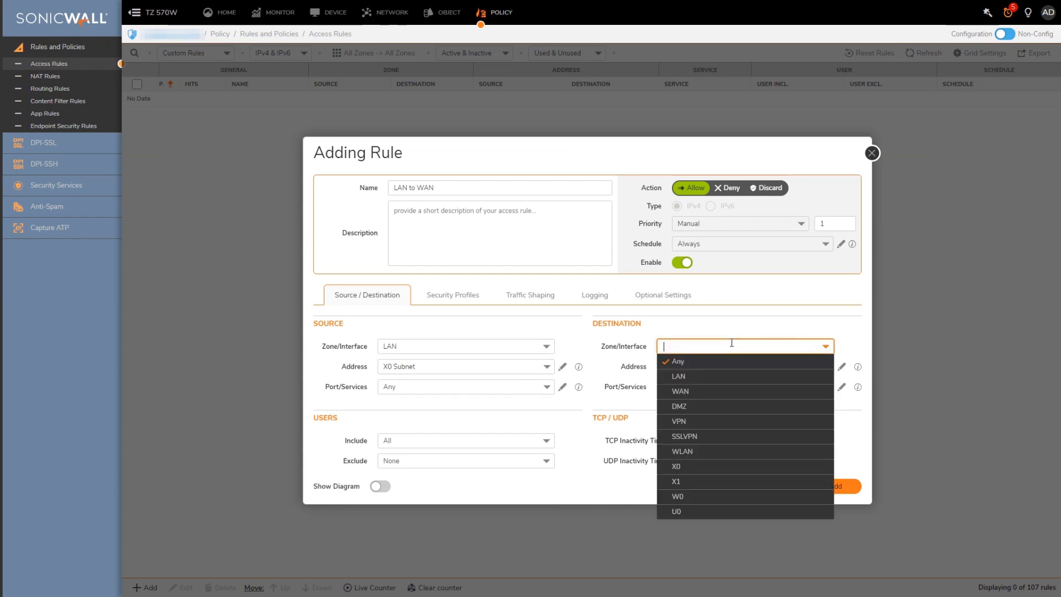
click(678, 391)
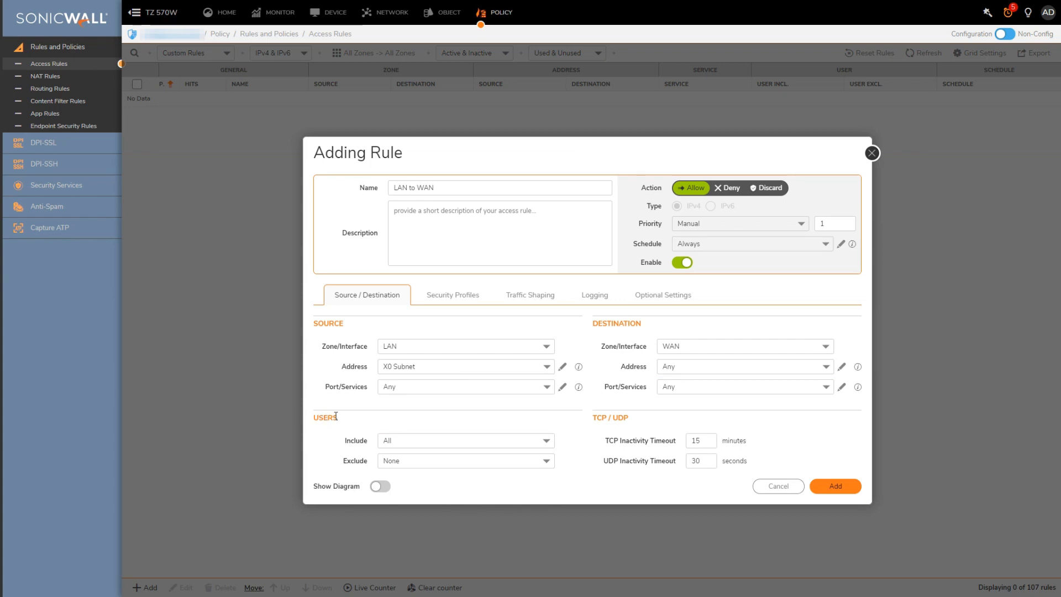
click(464, 440)
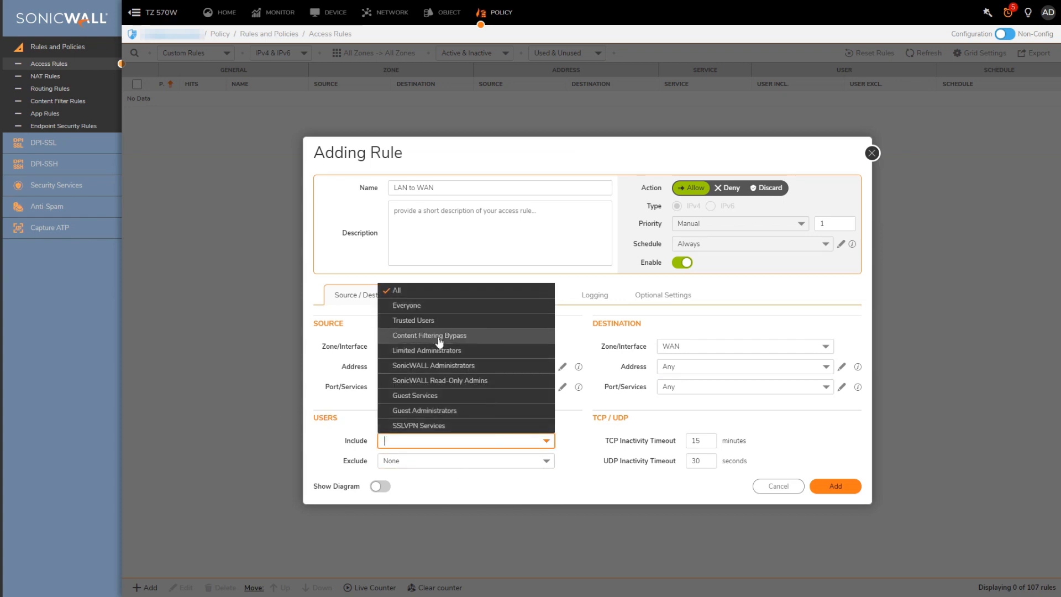
click(395, 290)
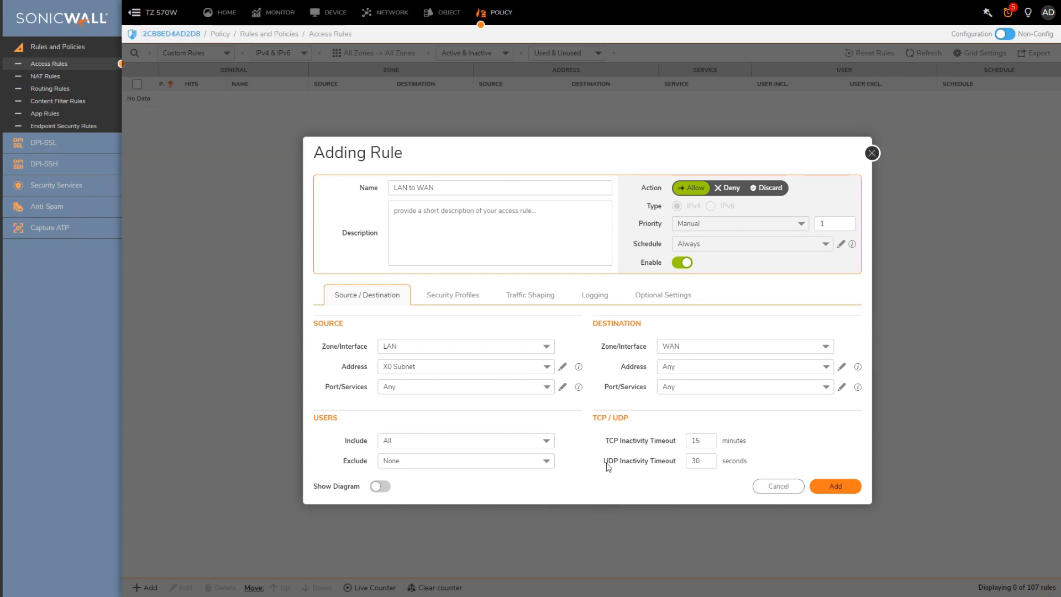
click(700, 461)
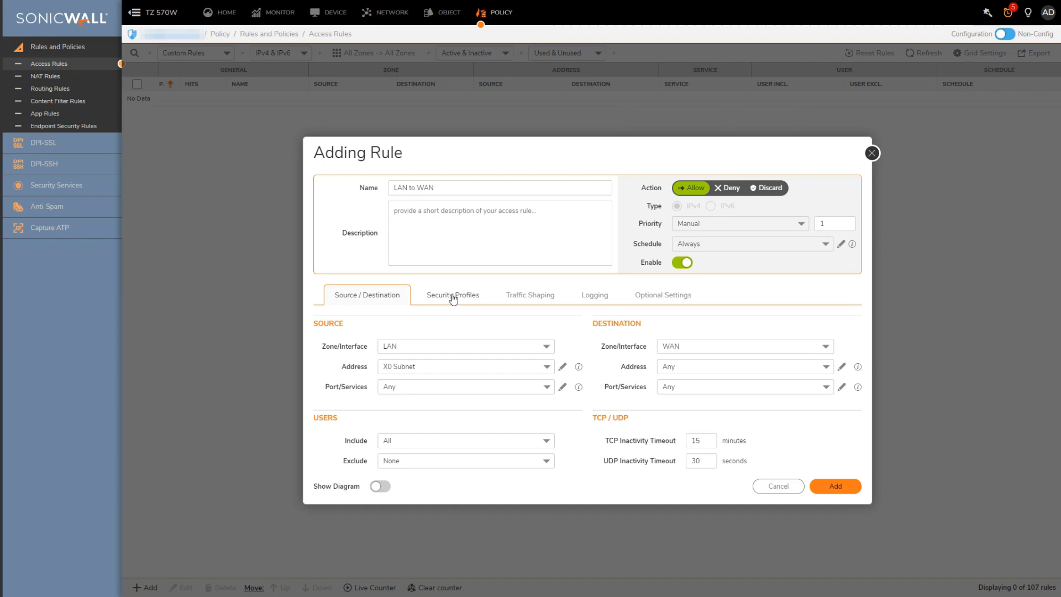
mouse_move(459, 298)
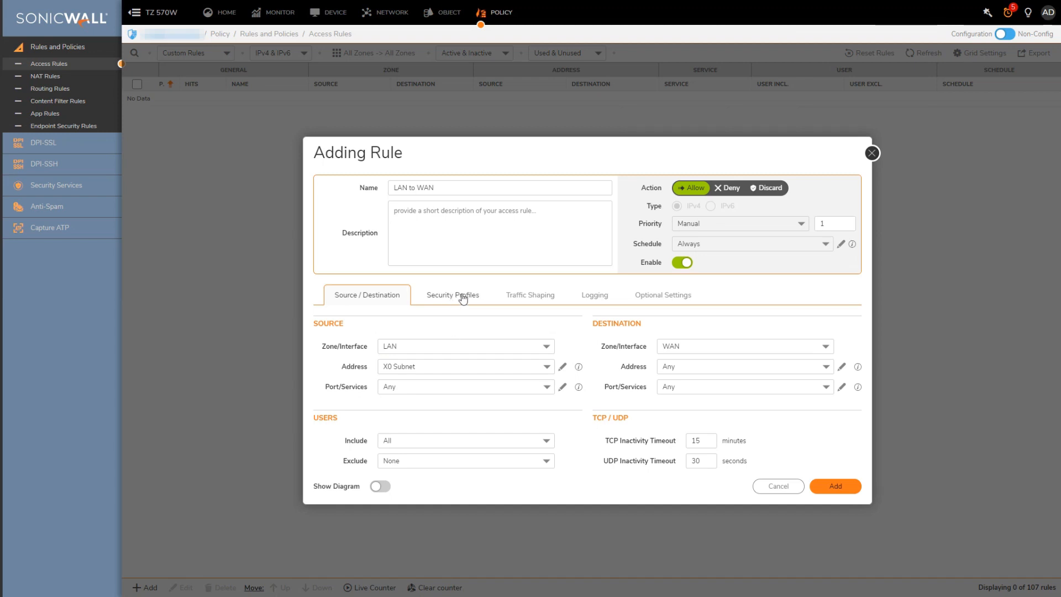
In Security Profiles, turn off Client and Server DPI-SSL and enable BotNet / C&C filtering.
click(452, 295)
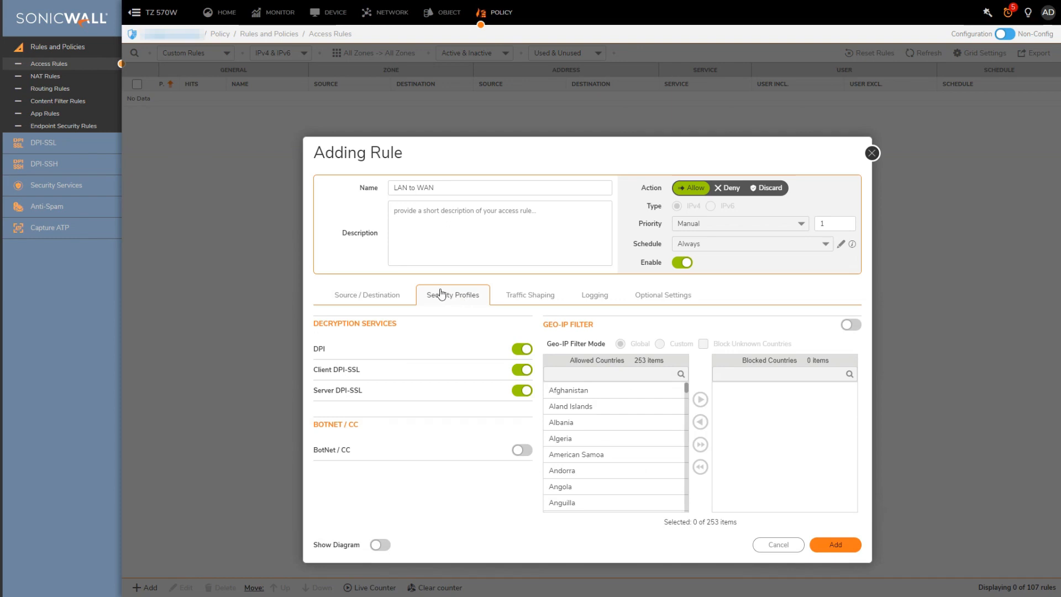
mouse_move(340, 347)
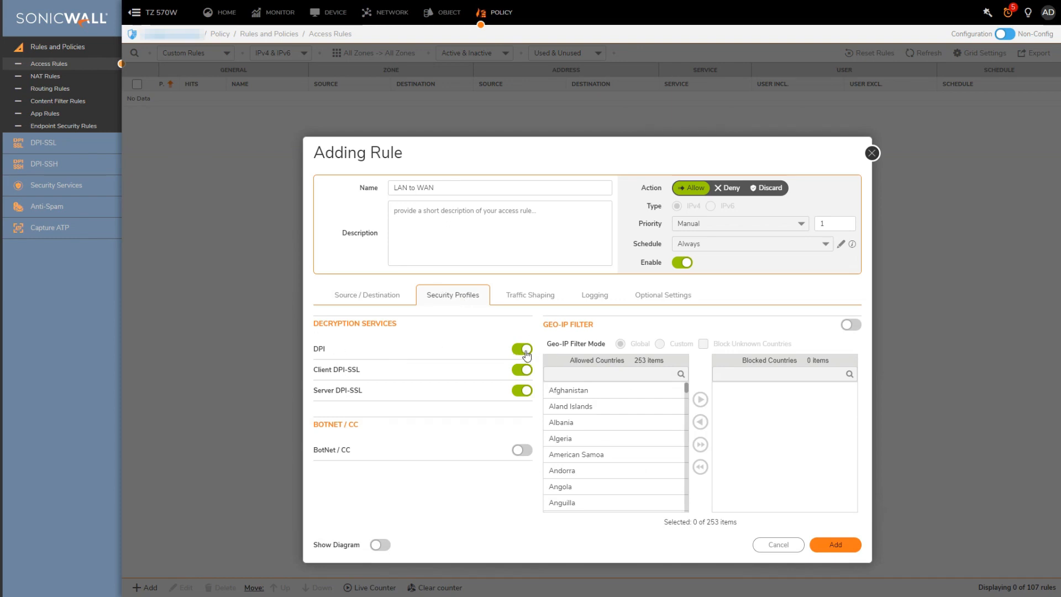
mouse_move(479, 343)
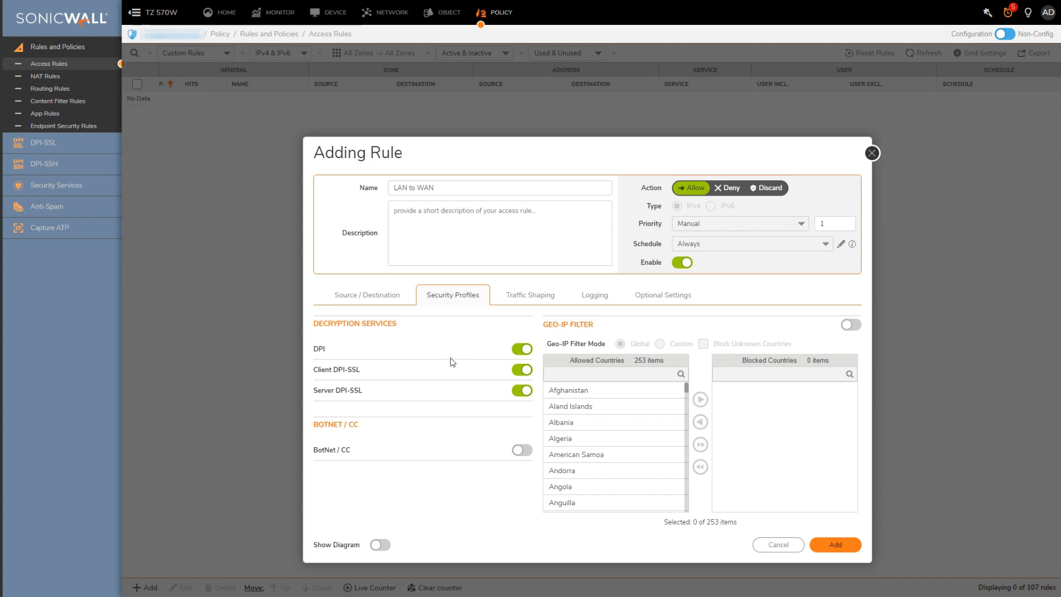
mouse_move(476, 299)
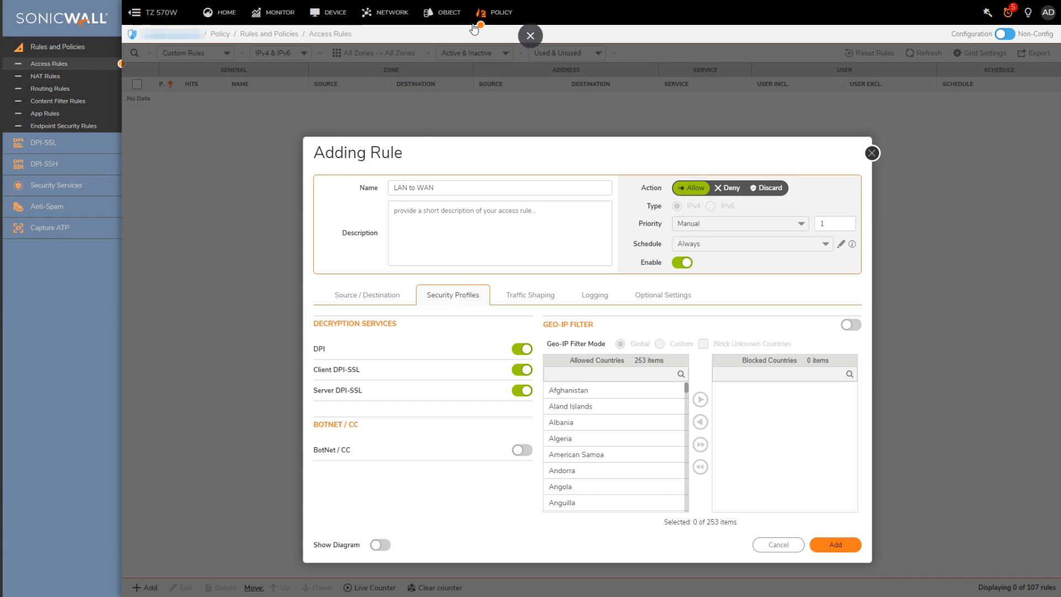
click(56, 185)
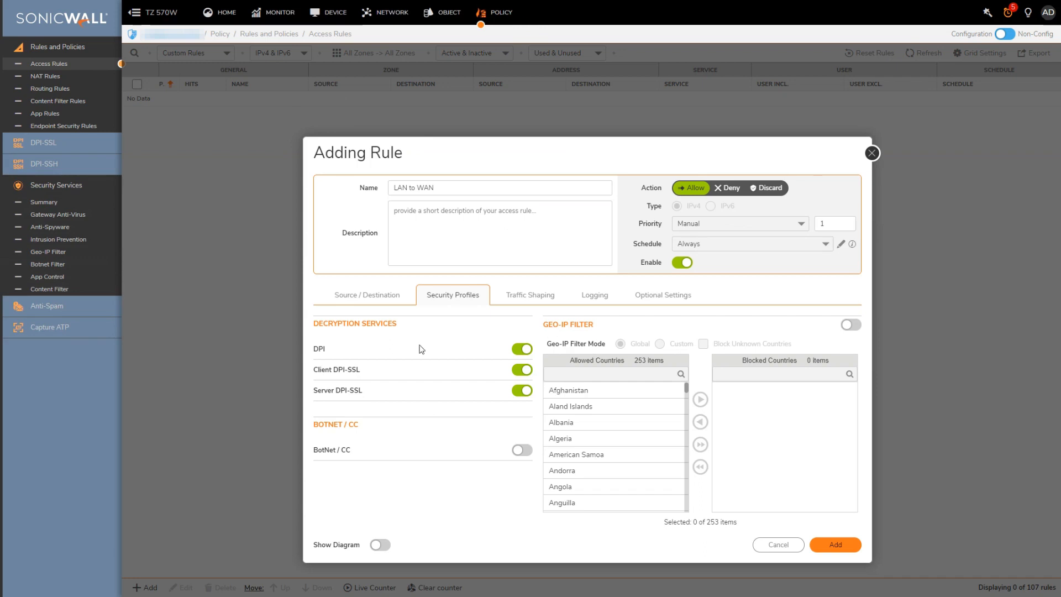
mouse_move(527, 351)
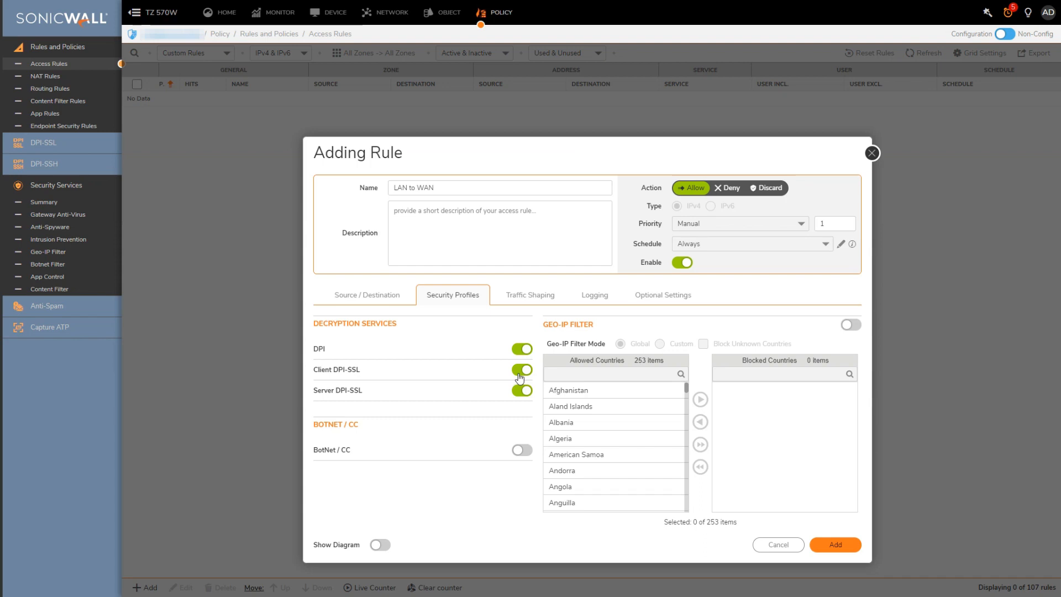
click(521, 369)
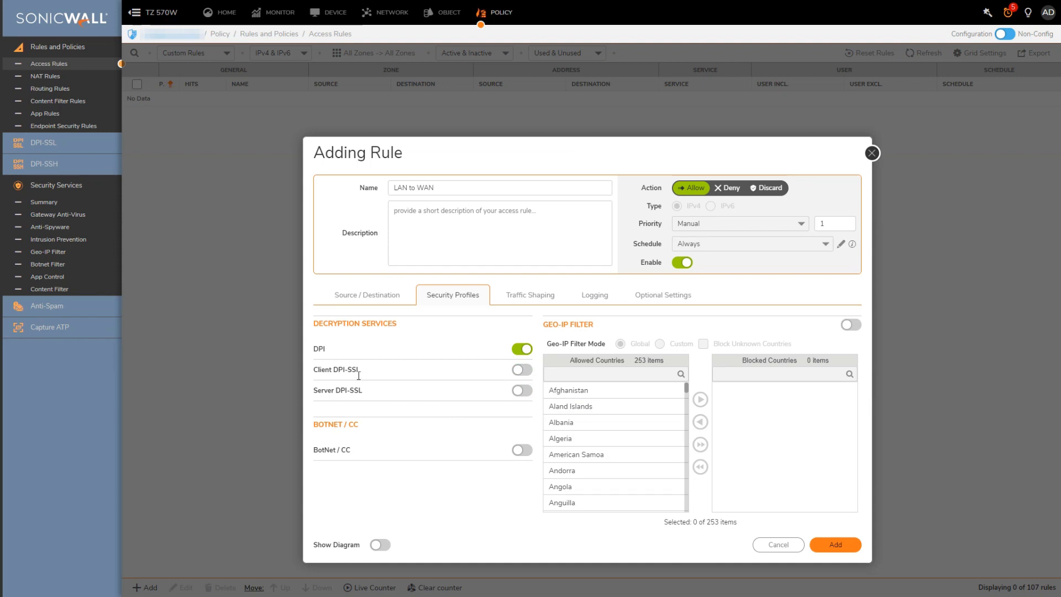
mouse_move(508, 499)
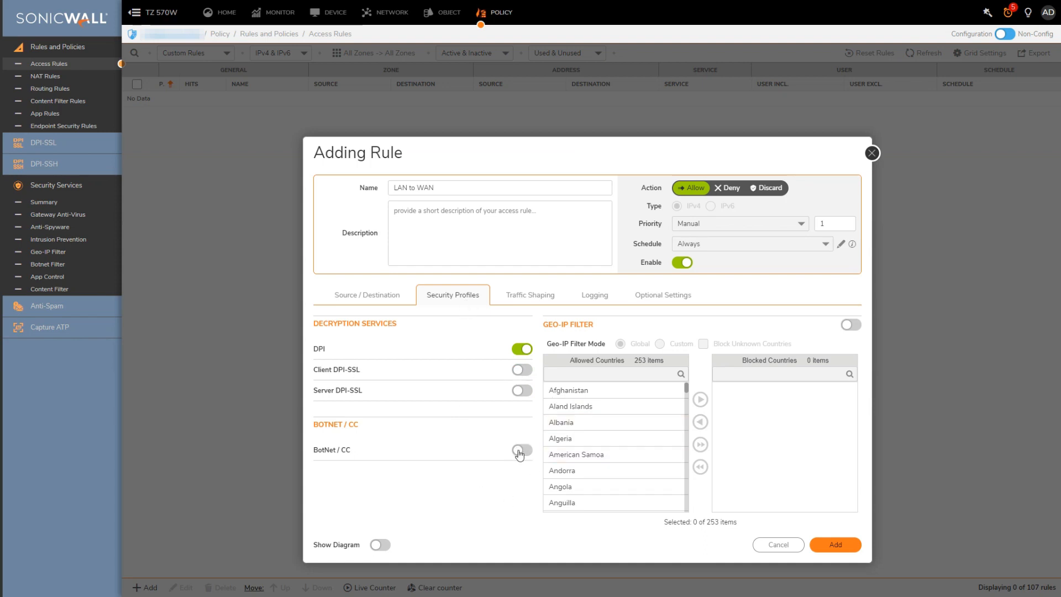
click(521, 449)
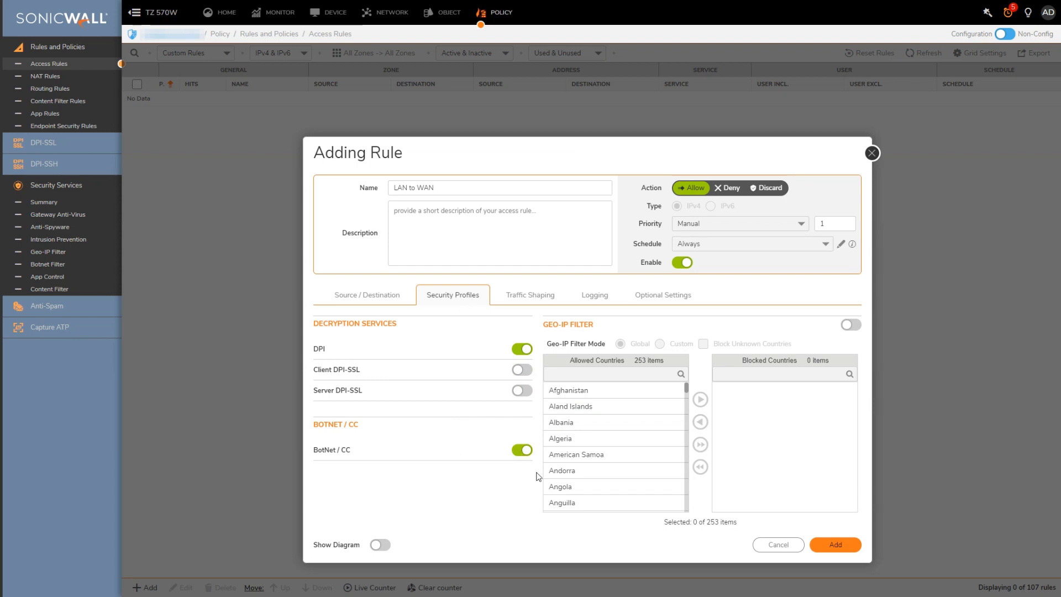
mouse_move(635, 357)
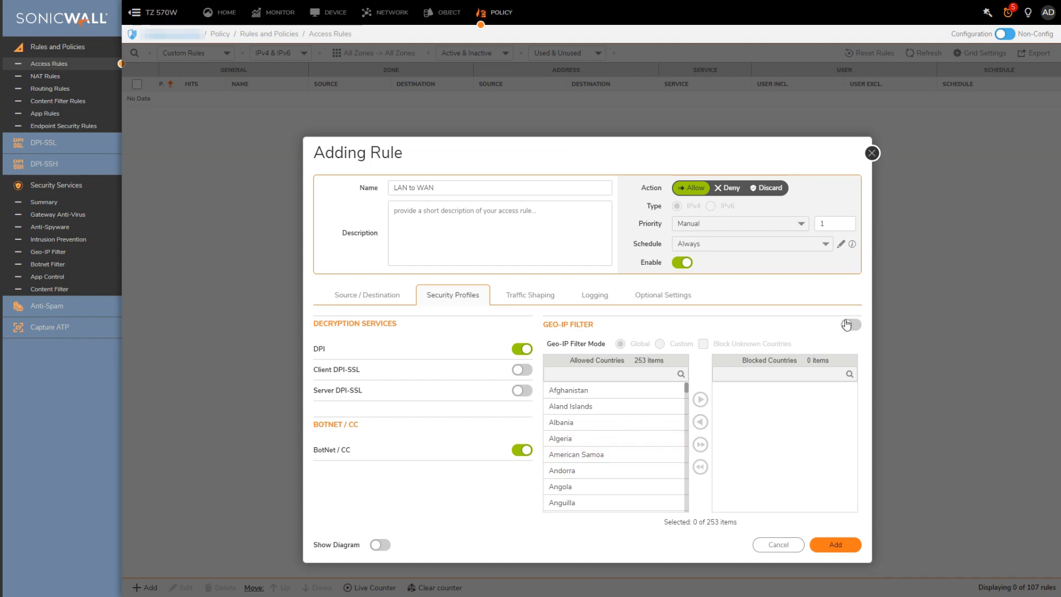
Enable Geo-IP filtering in Custom mode, blocking China and the Russian Federation.
click(850, 325)
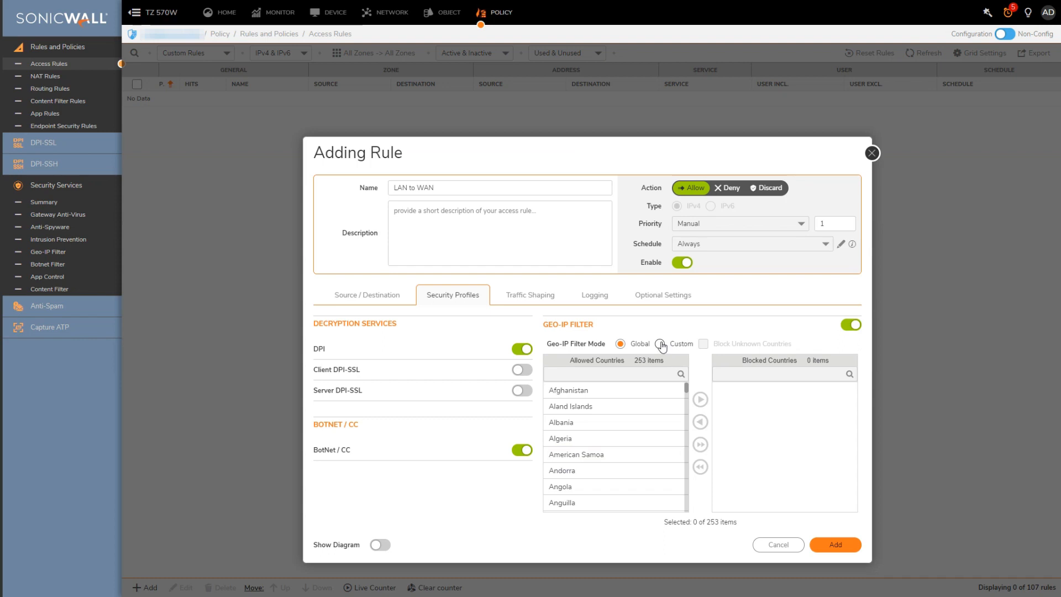
click(660, 345)
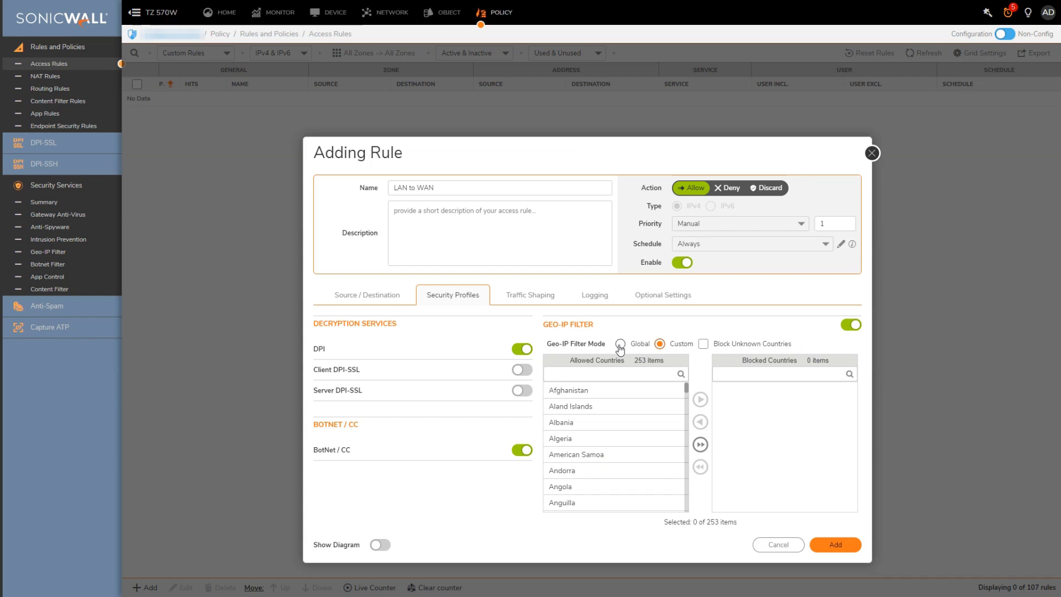
click(619, 344)
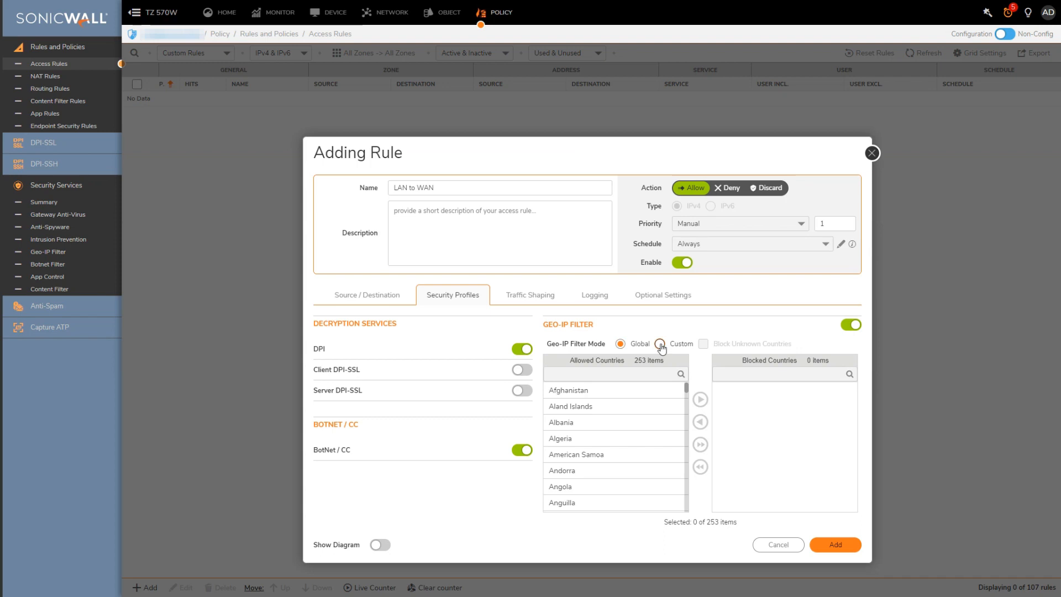
click(659, 343)
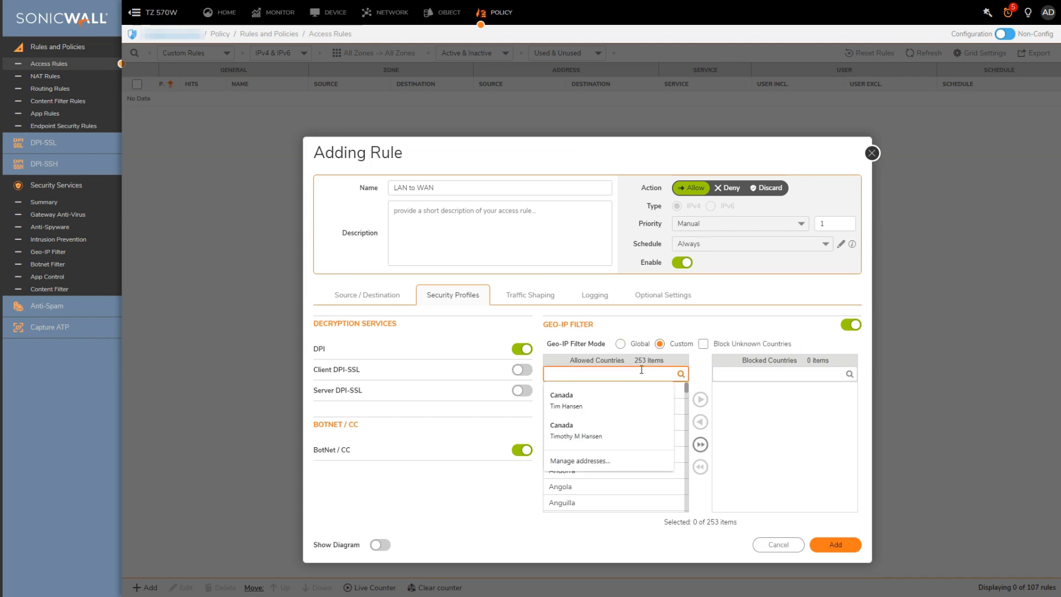
text(C)
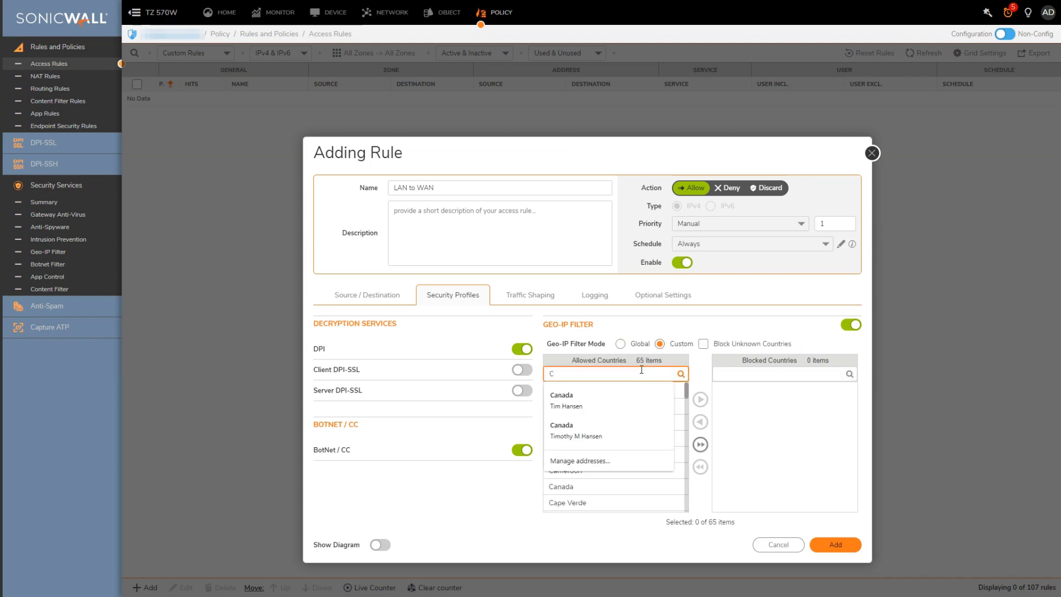
text(Russi)
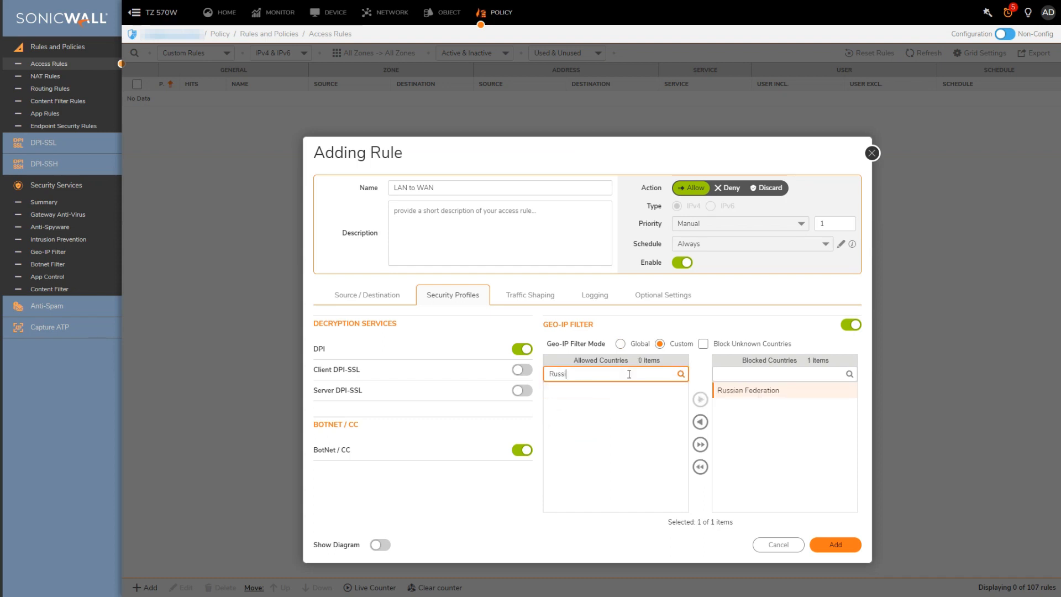
text(China)
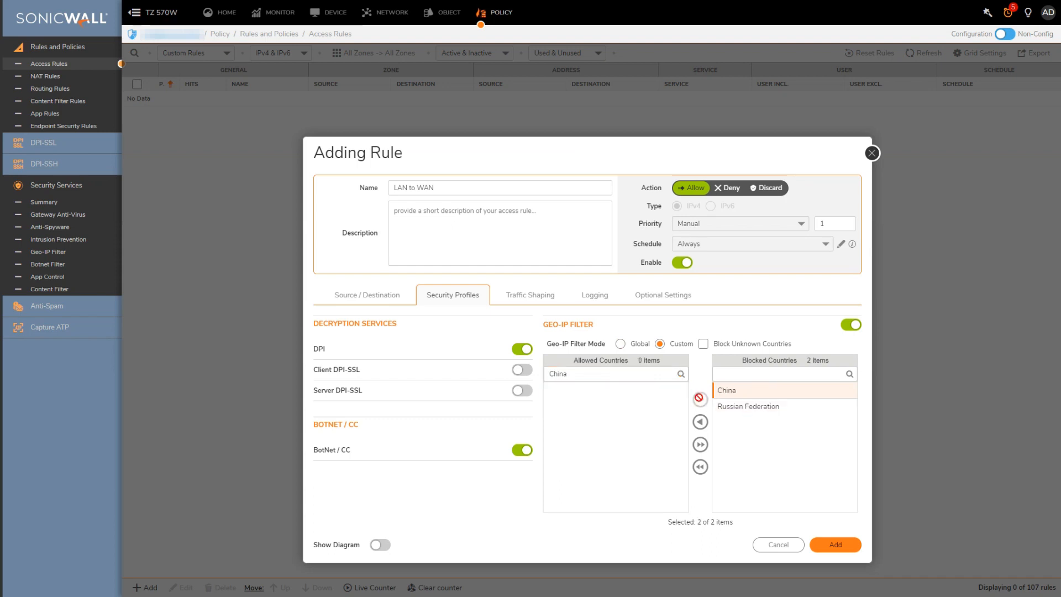
click(778, 374)
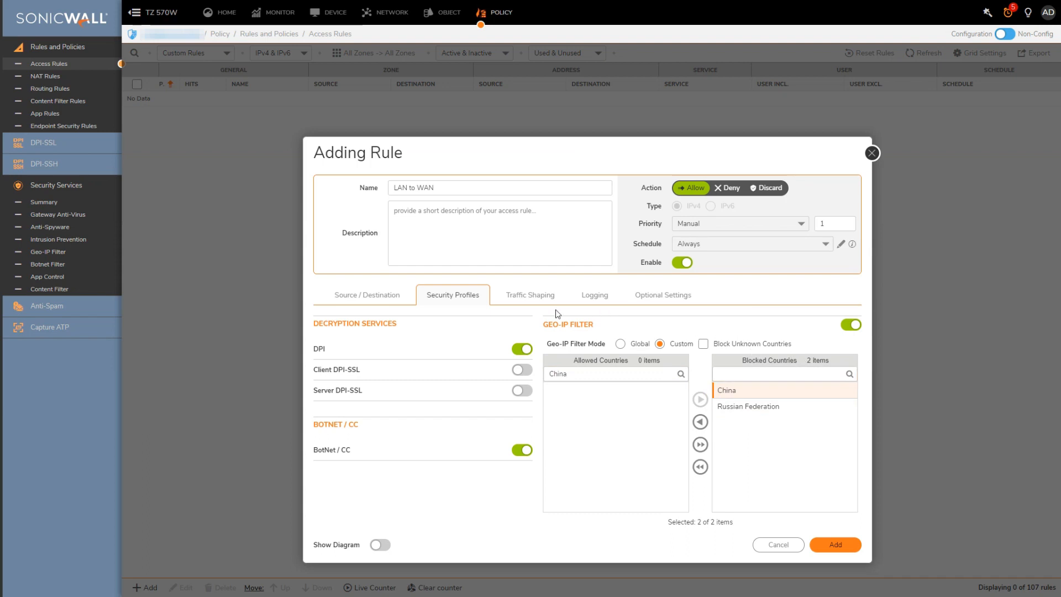
click(529, 295)
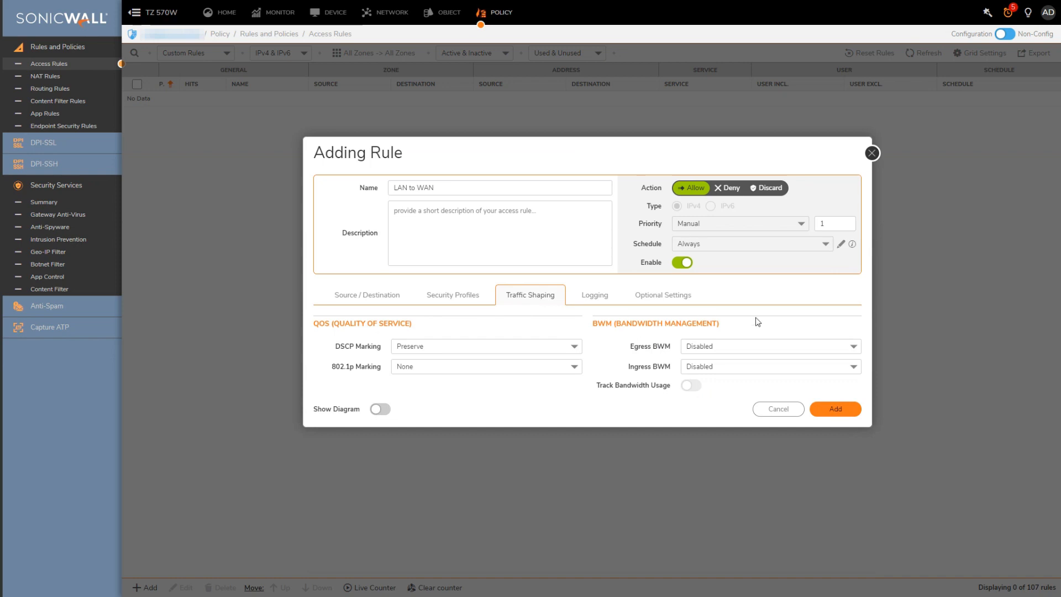
mouse_move(622, 363)
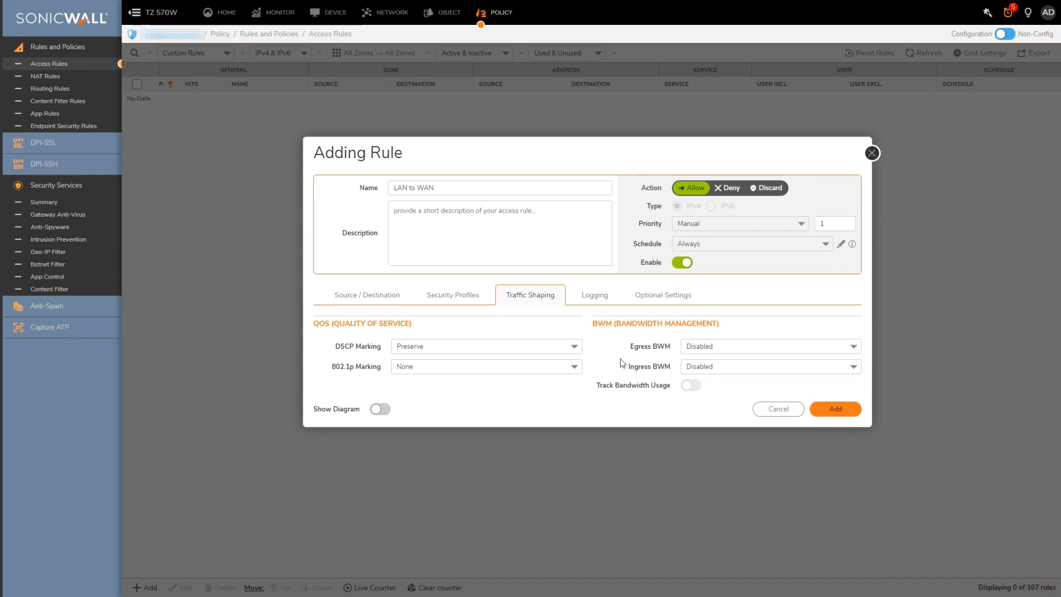
mouse_move(606, 358)
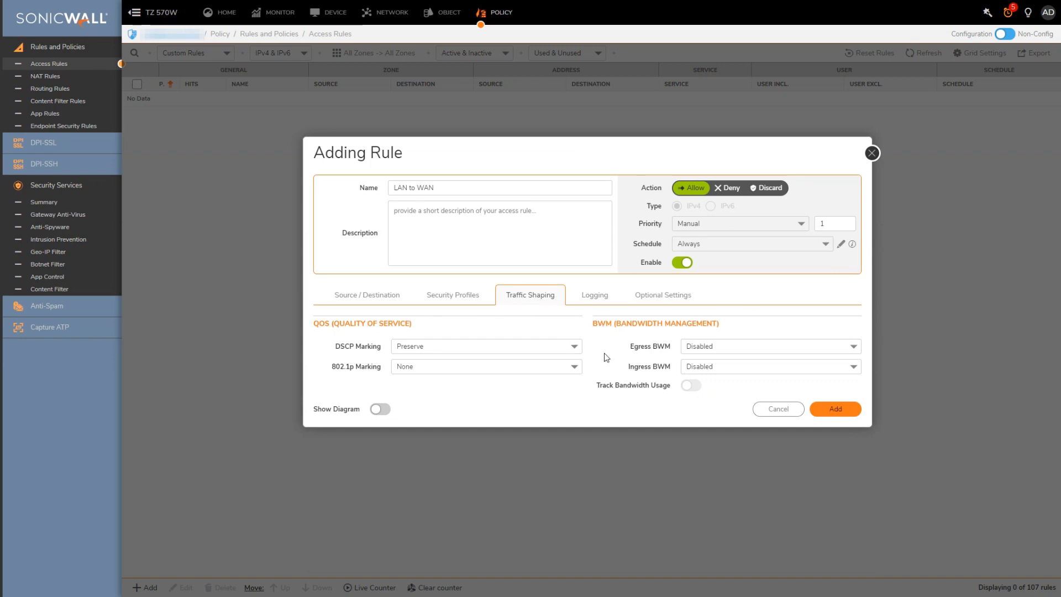
mouse_move(604, 355)
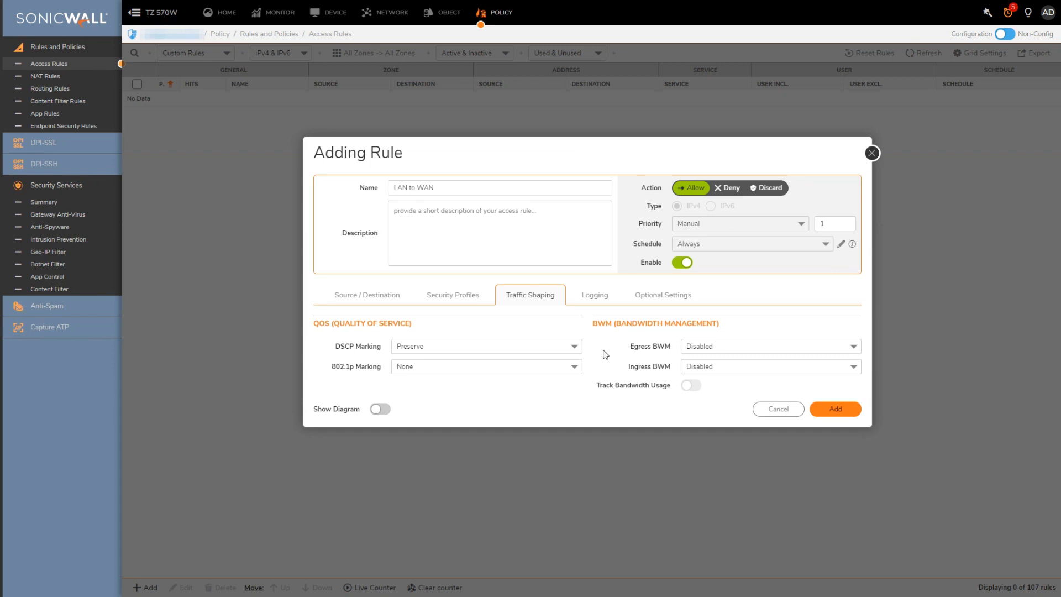
mouse_move(651, 316)
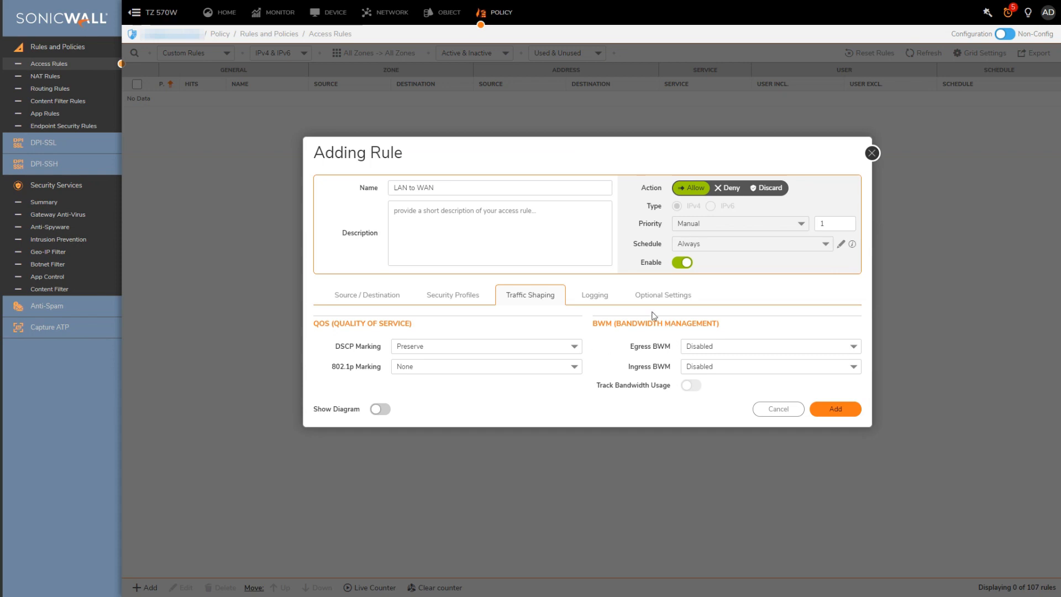
In the rule's Logging settings, switch on Flow Reporting alongside Logging.
click(593, 295)
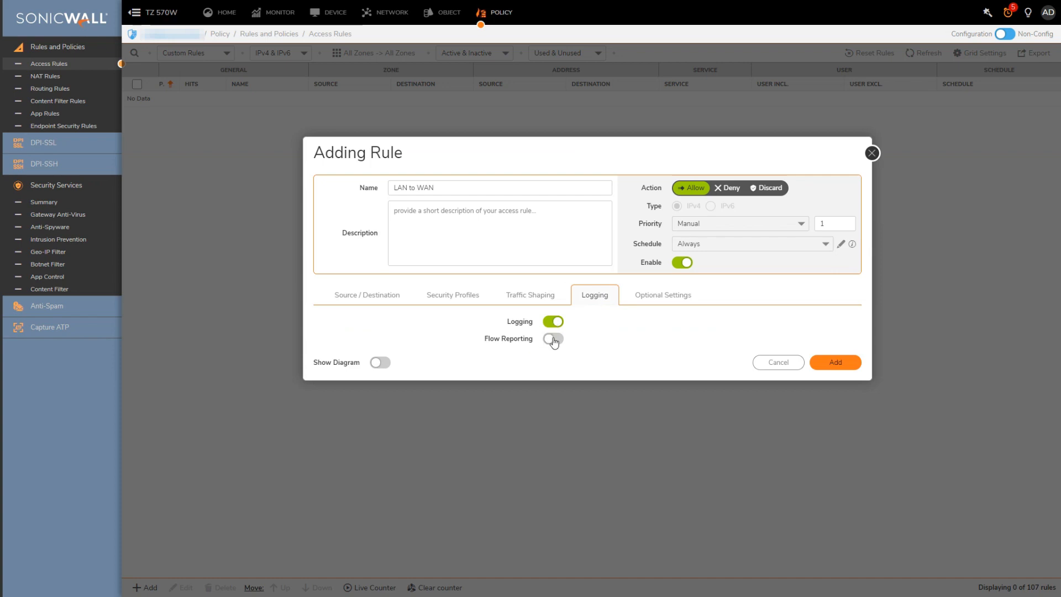
click(553, 338)
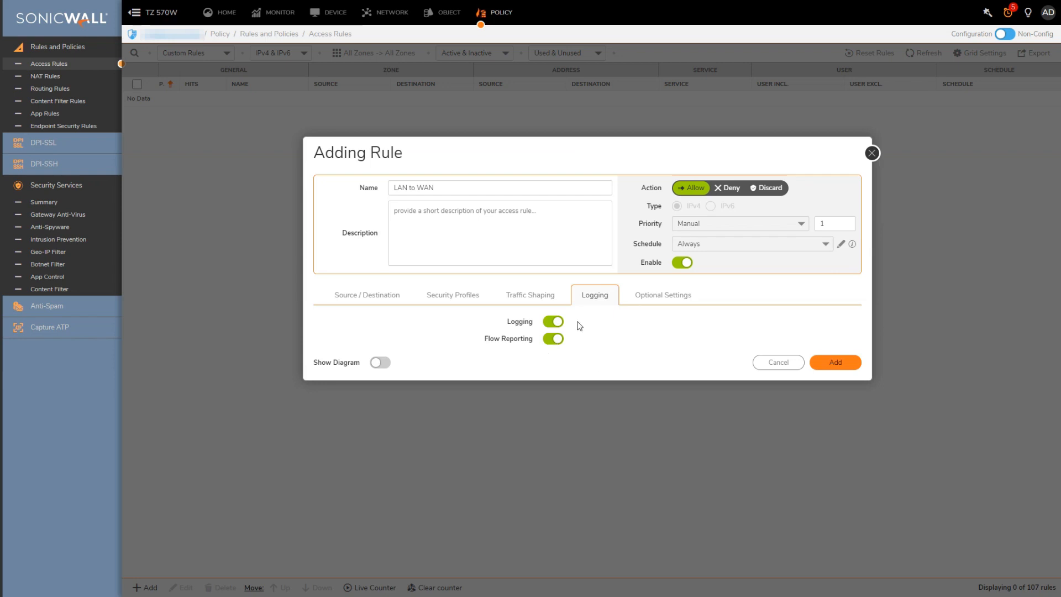
mouse_move(684, 300)
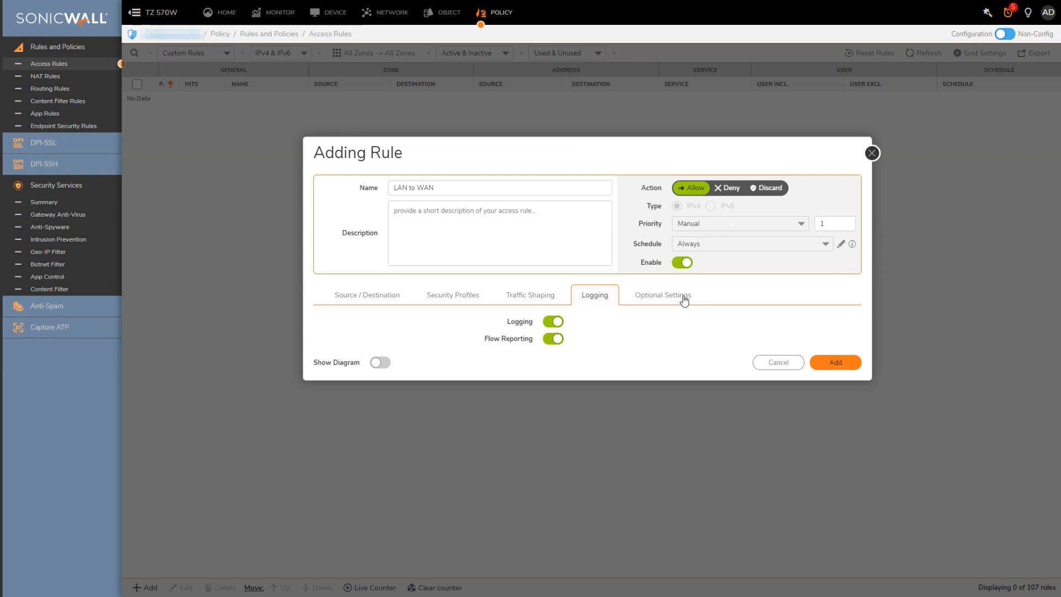
Leave Optional Settings at defaults and add the LAN to WAN rule.
click(662, 295)
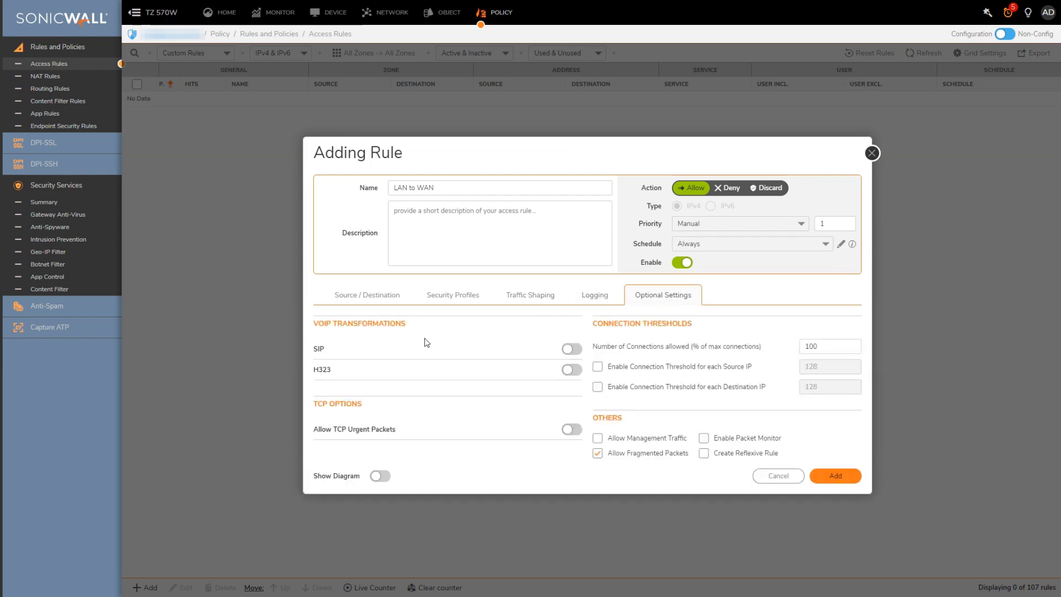
mouse_move(393, 352)
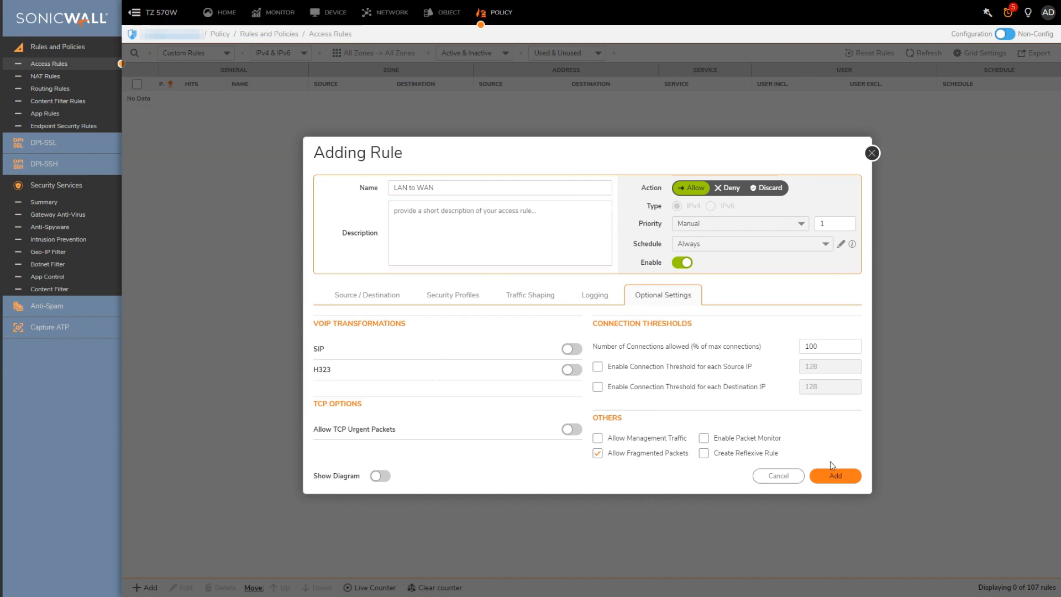
click(834, 476)
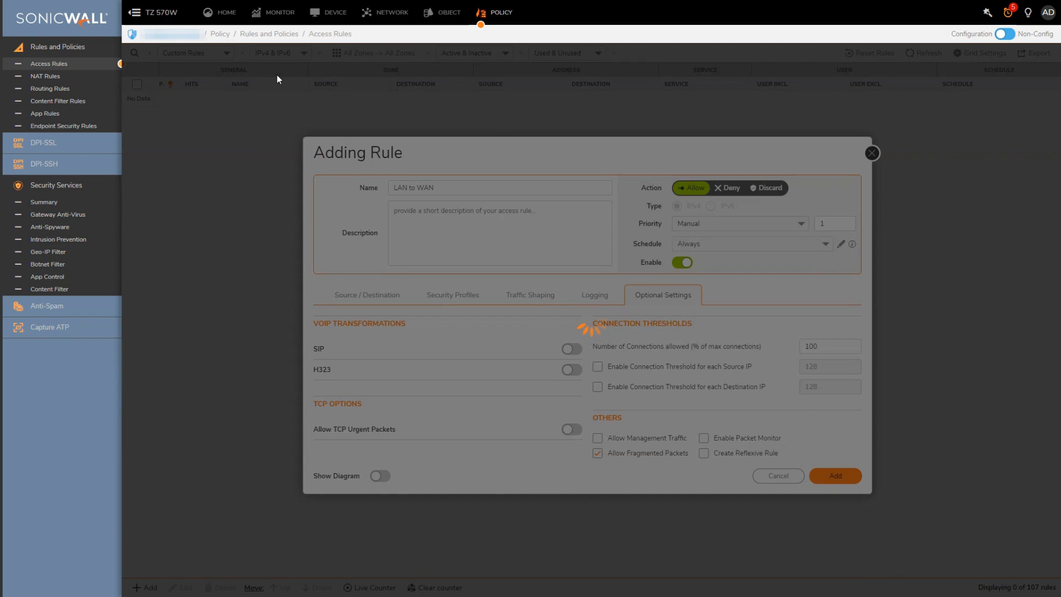
Finish saving the rule and filter the rules list to the LAN -> WAN zone pair.
click(835, 475)
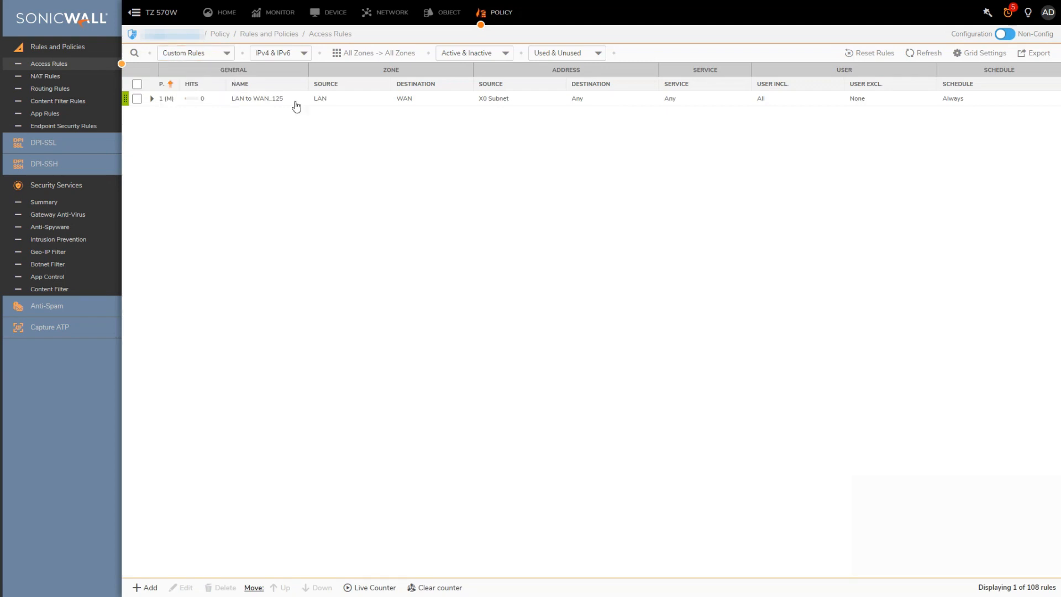
click(279, 53)
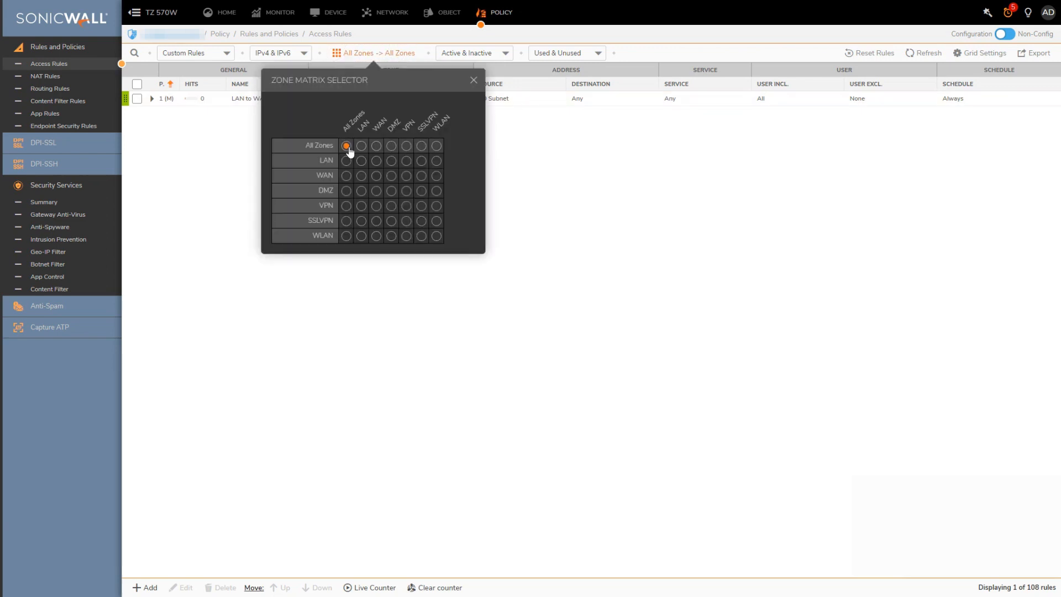
click(345, 160)
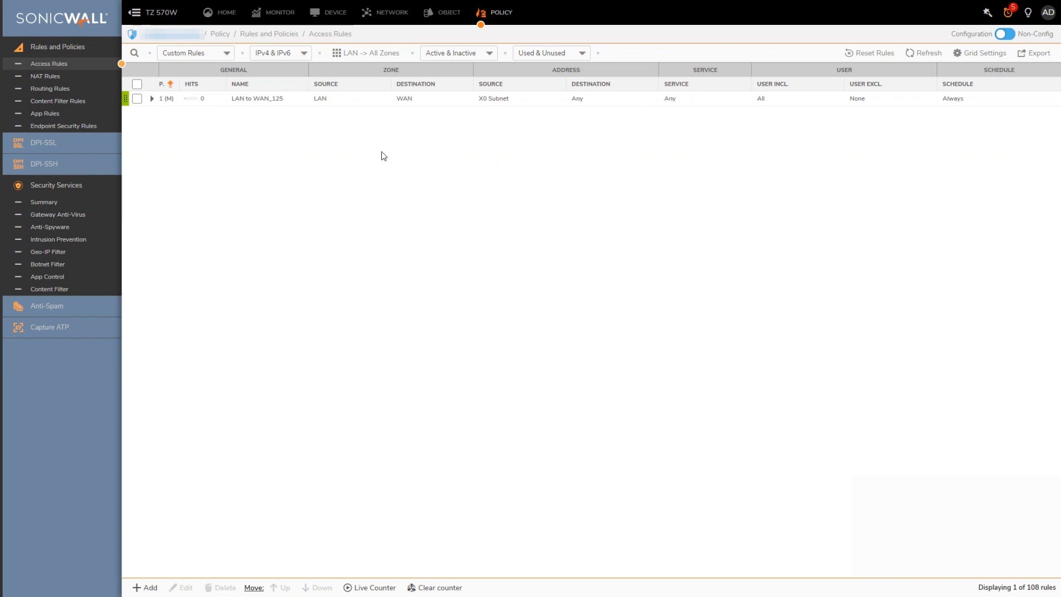
click(368, 53)
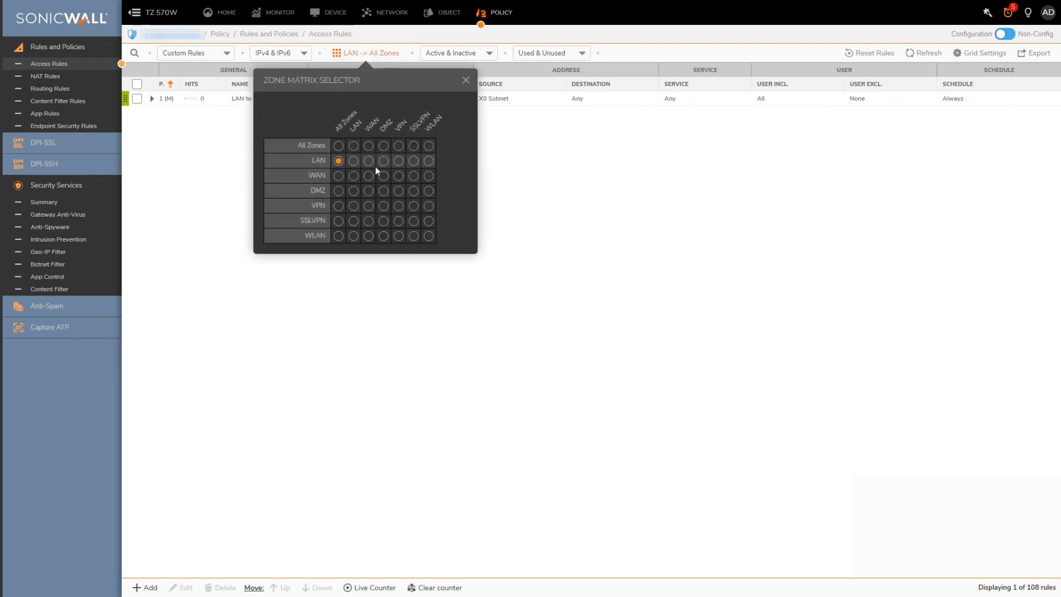
click(368, 160)
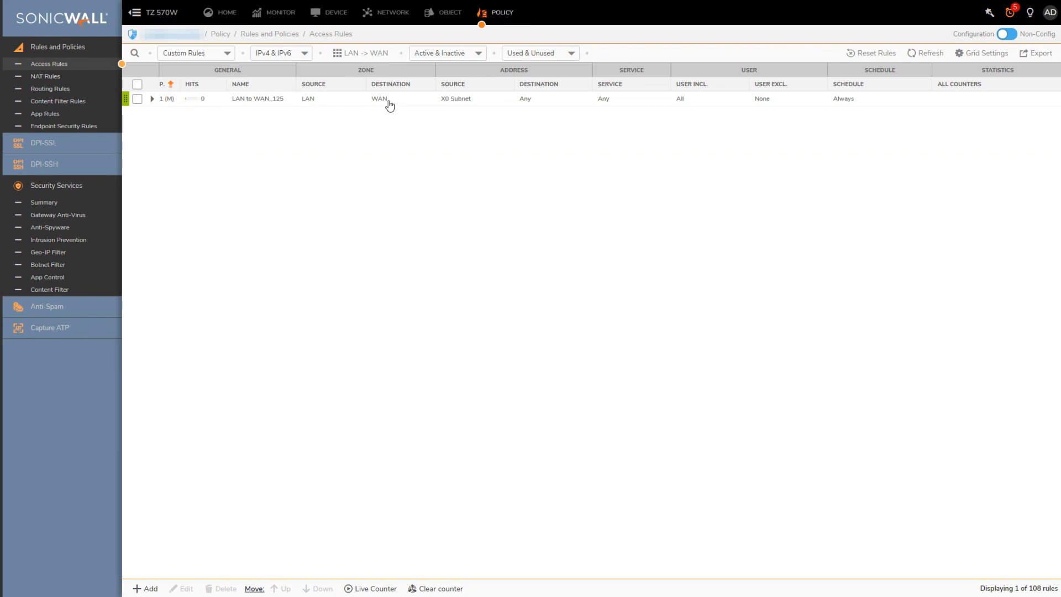
Filter the access rules to Unused Rules, showing LAN to WAN_125 with zero hits.
click(446, 53)
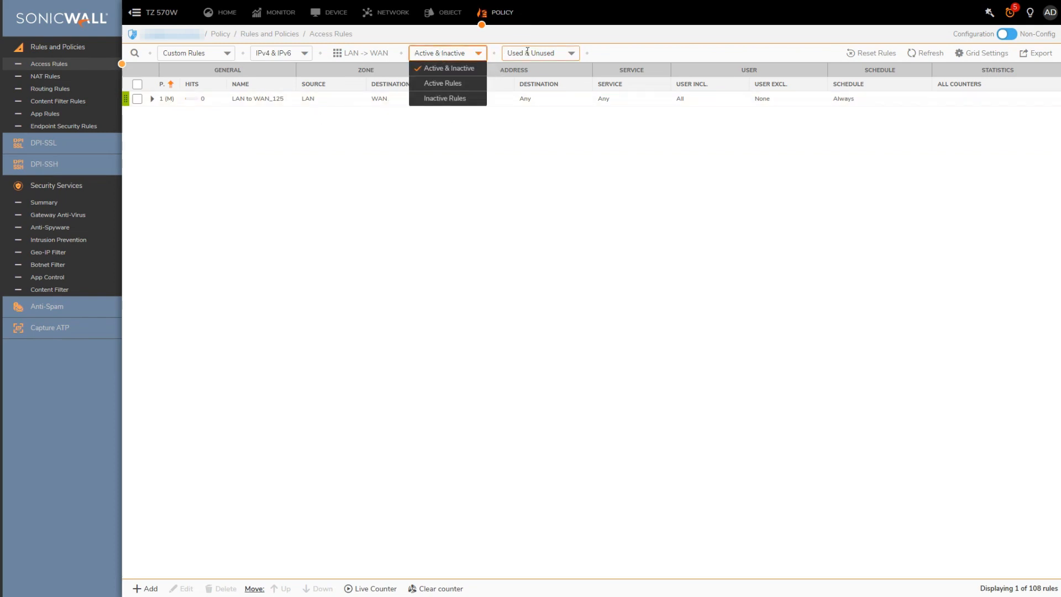
click(536, 53)
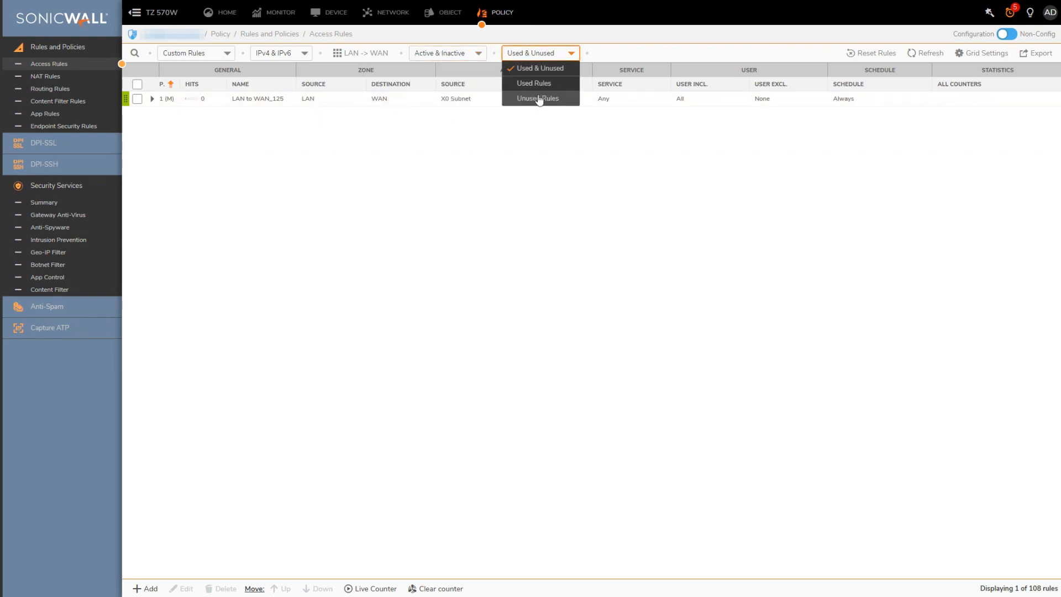
click(538, 99)
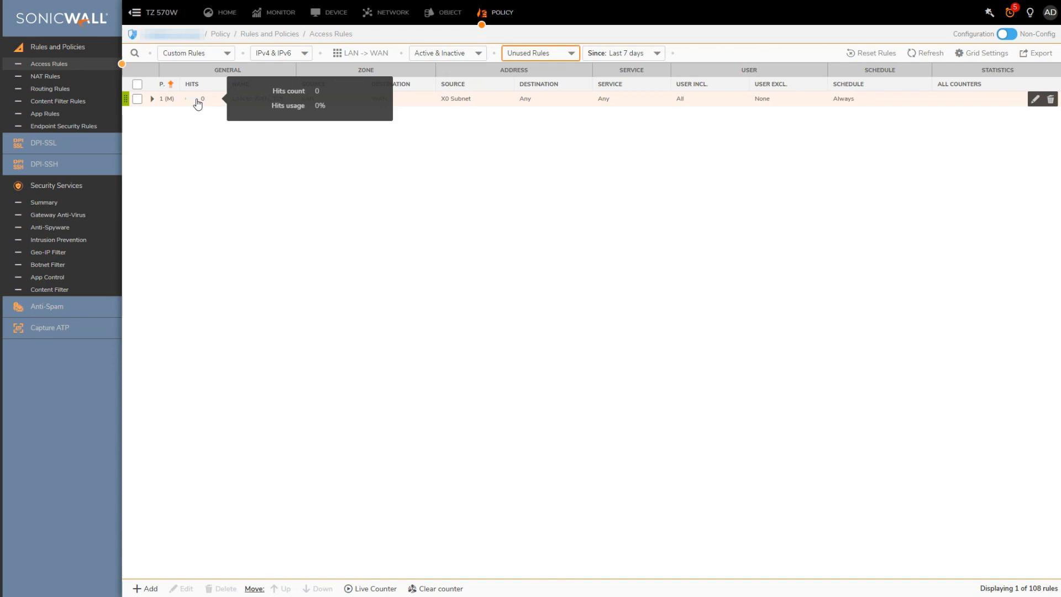
mouse_move(407, 182)
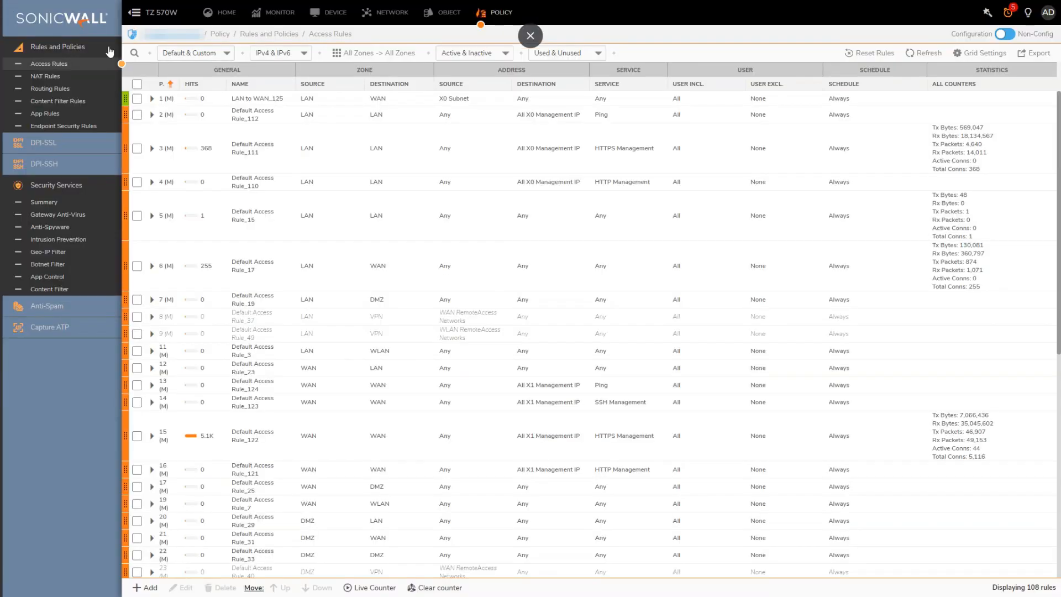
Show only custom rules unused over the last 7 days, leaving just LAN to WAN_125.
click(565, 53)
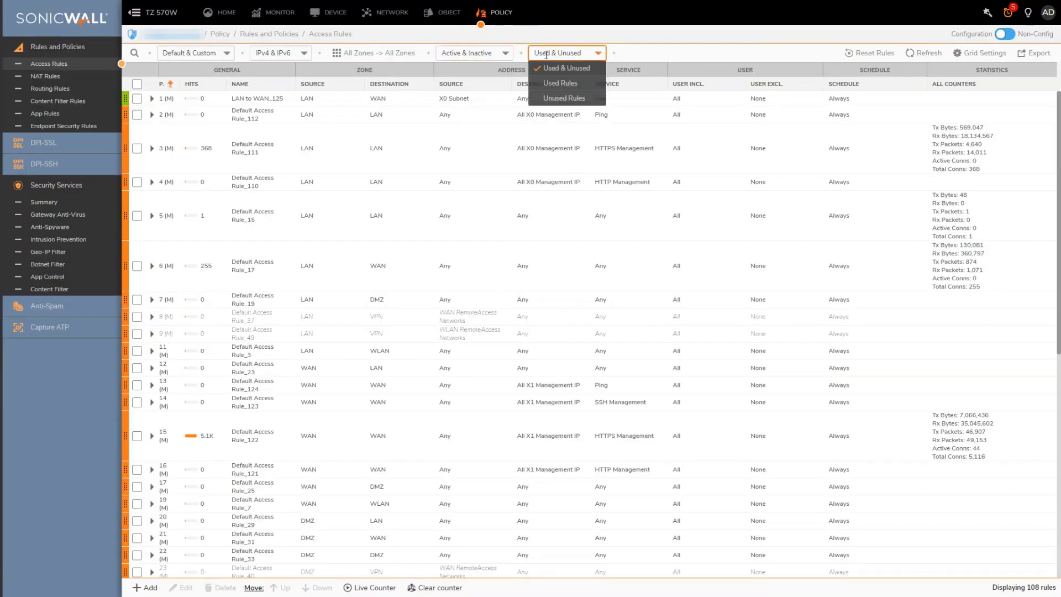
click(563, 97)
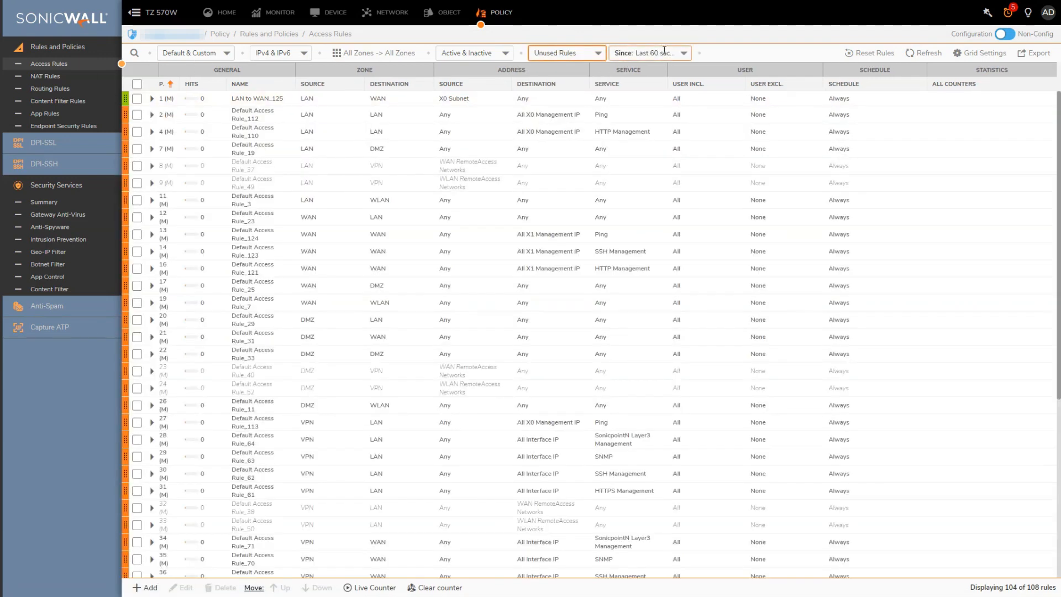
click(646, 53)
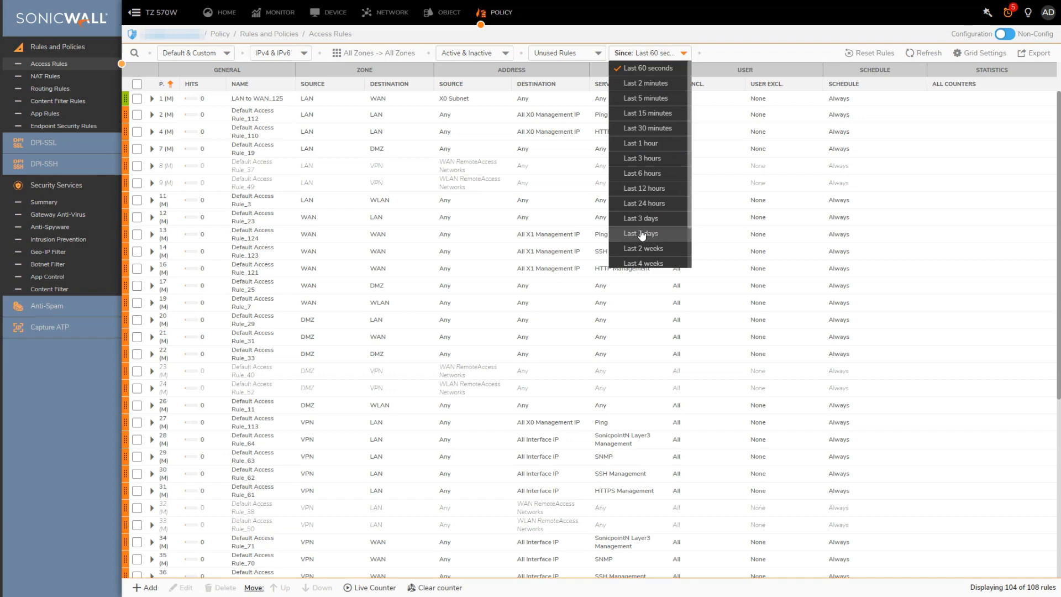
click(639, 234)
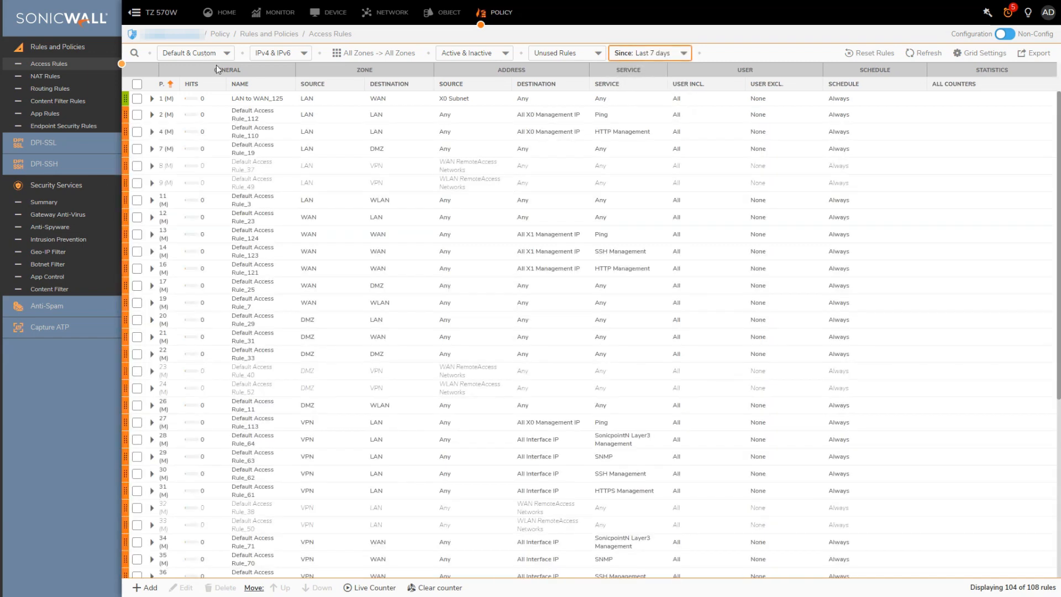
click(195, 53)
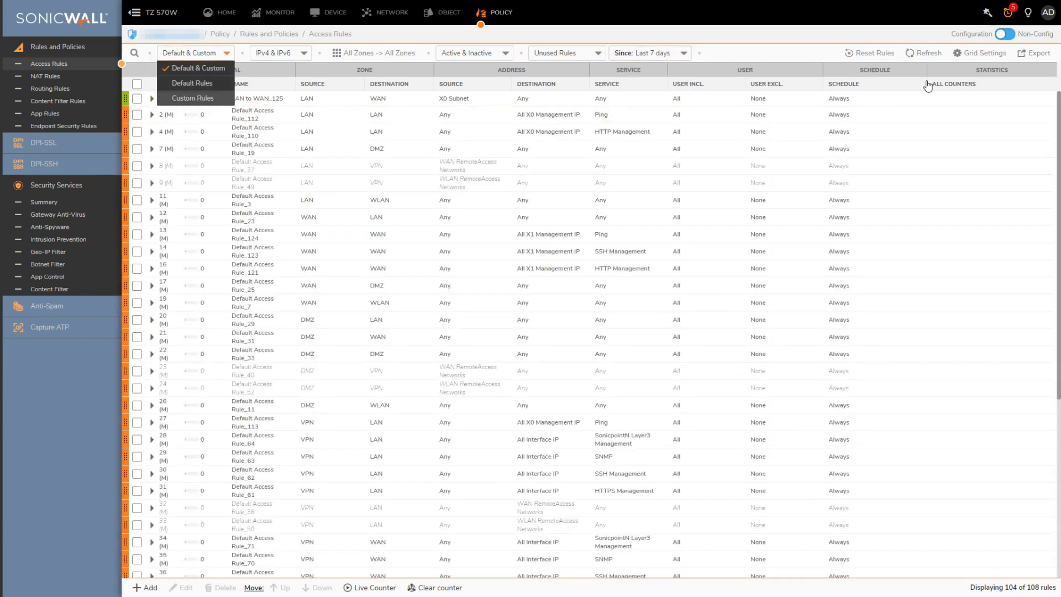
click(193, 97)
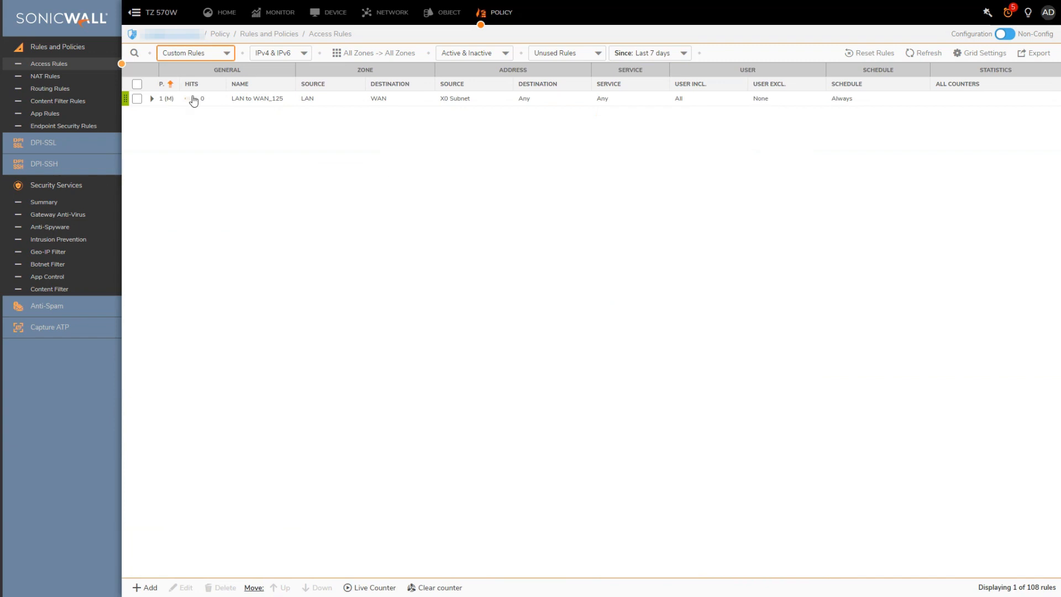